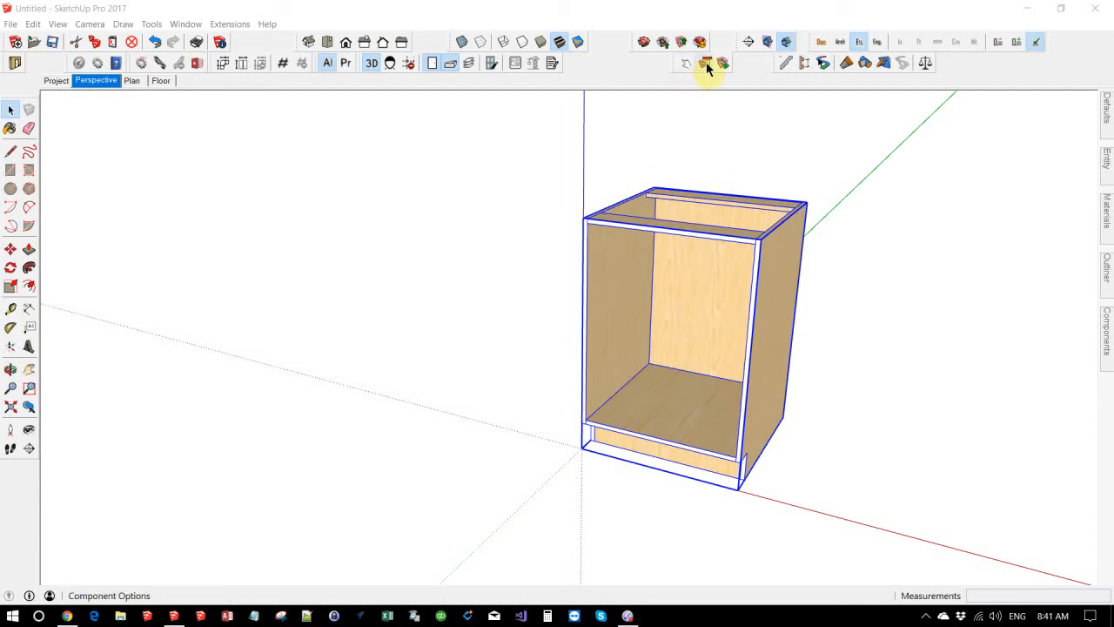
mouse_move(708, 62)
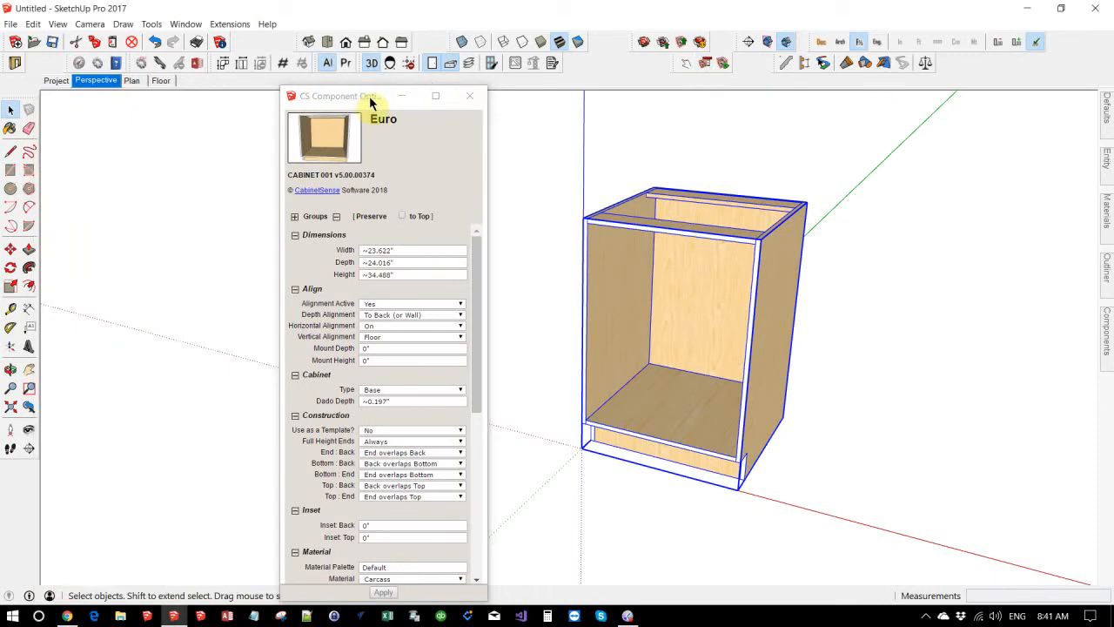
mouse_move(552, 62)
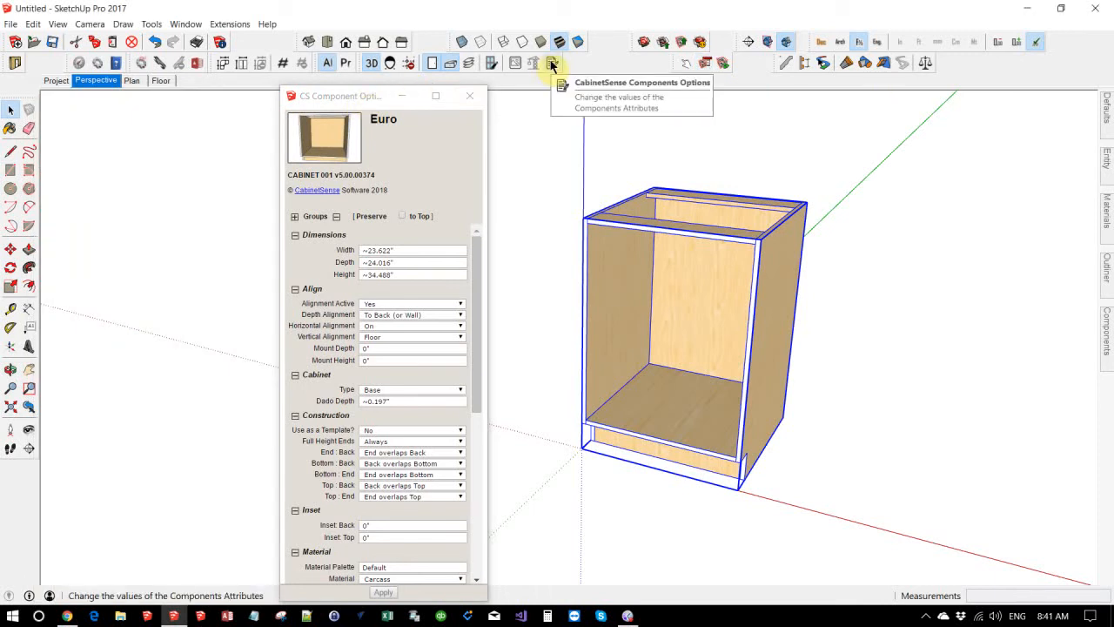
Close and reopen the CS Component Options window for the selected Euro base cabinet
left_click(470, 96)
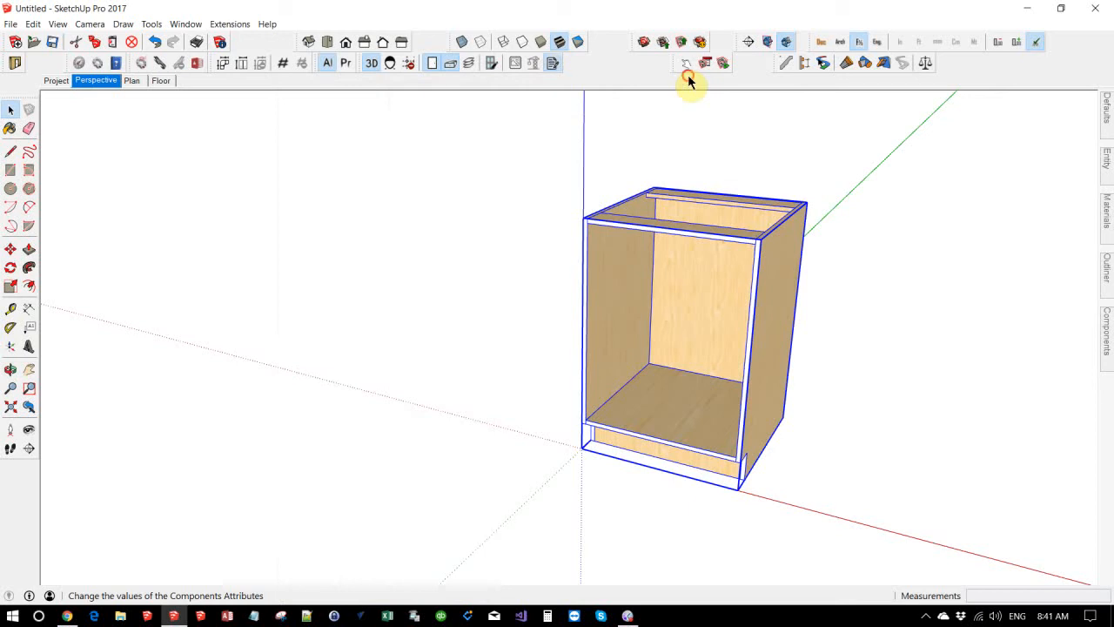
left_click(705, 62)
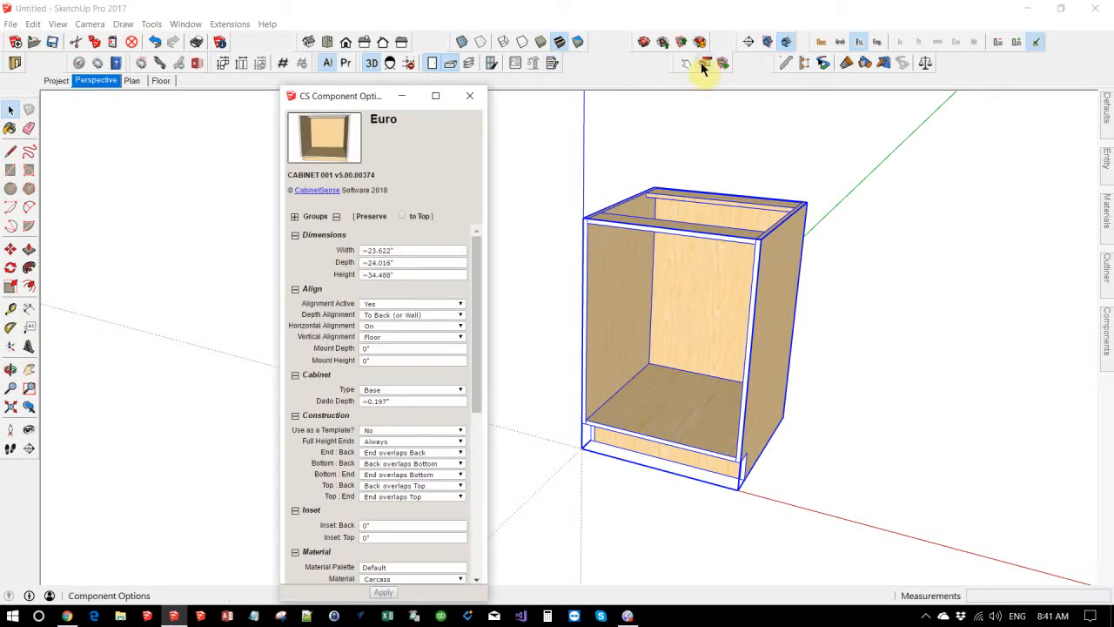
Show the cabinet's dynamic Component Options beside CabinetSense and collapse the remaining CabinetSense sections
left_click(705, 65)
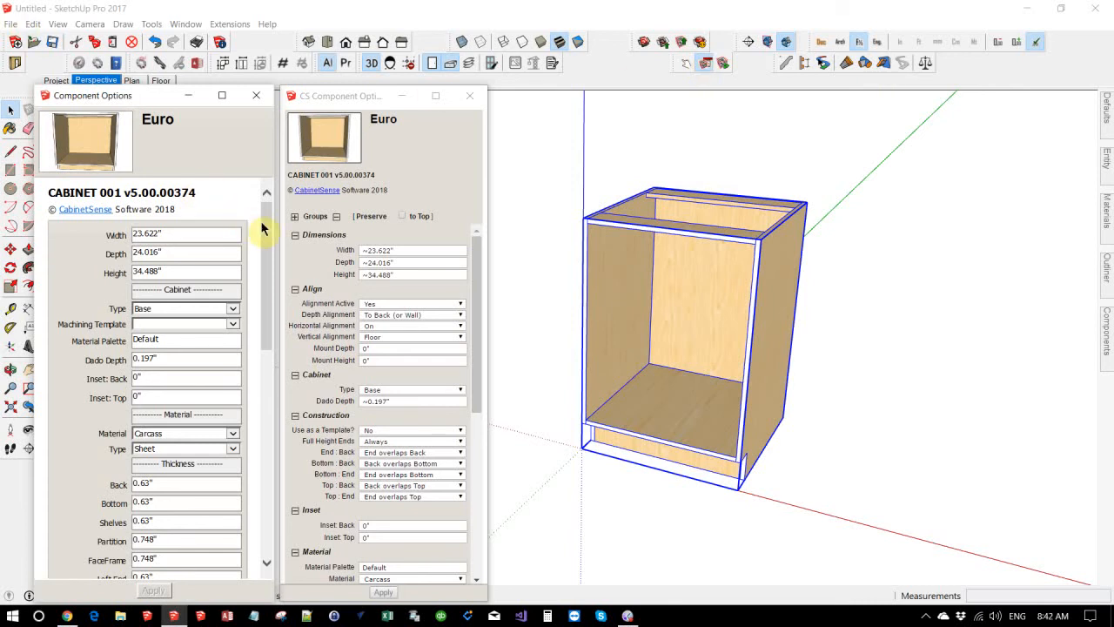
scroll("down", 3)
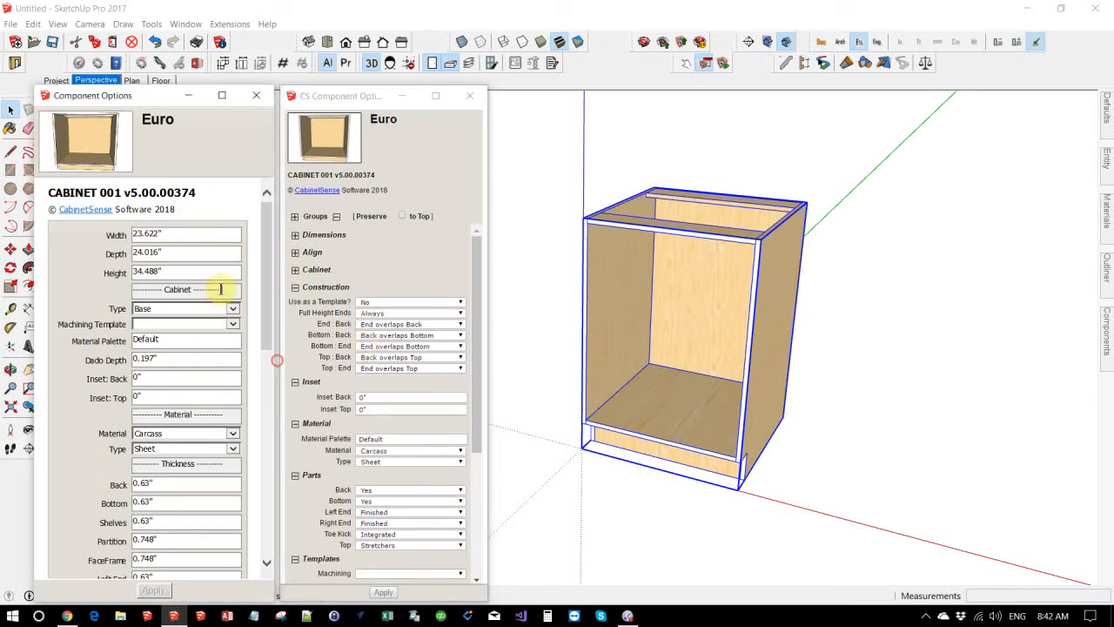
left_click(178, 289)
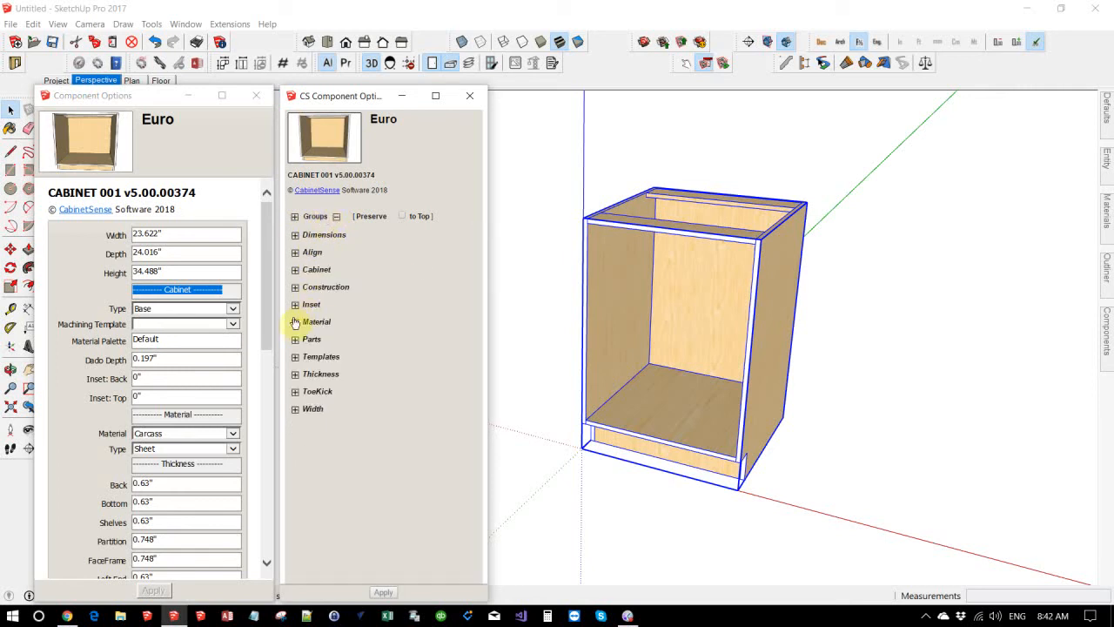
Select the cabinet's Top, then Left End panel, and expand the Banding section
left_click(295, 321)
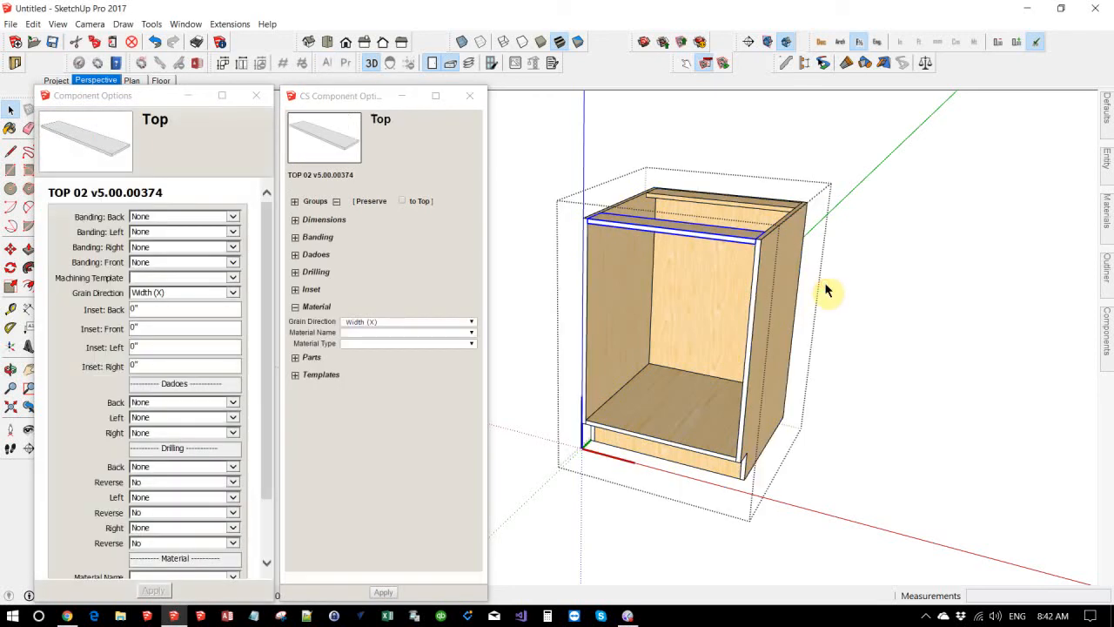
left_click(688, 204)
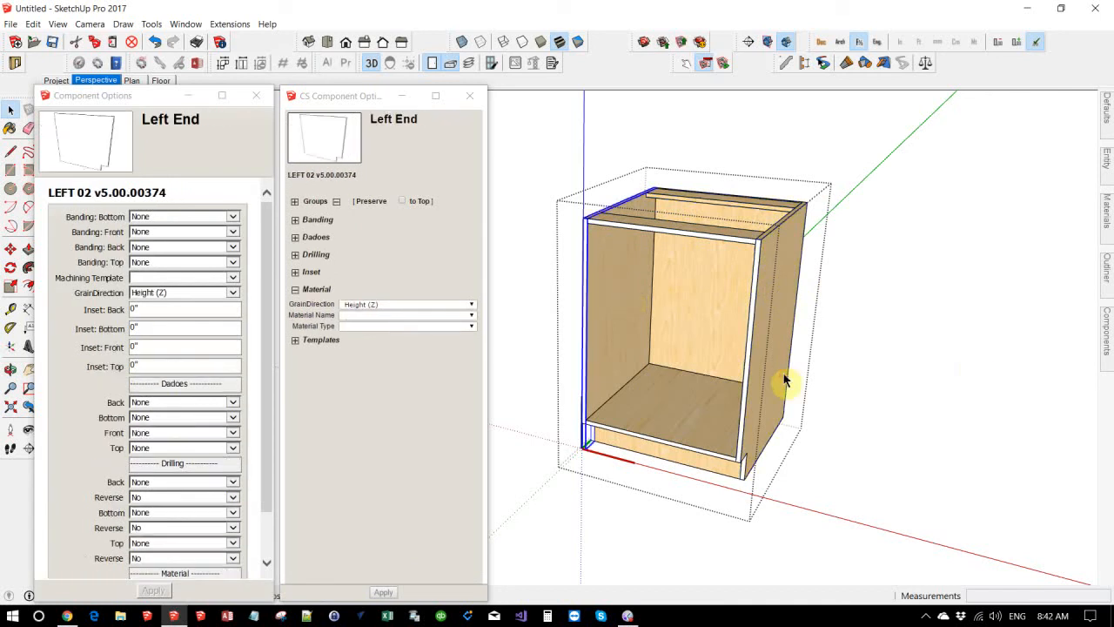
mouse_move(631, 291)
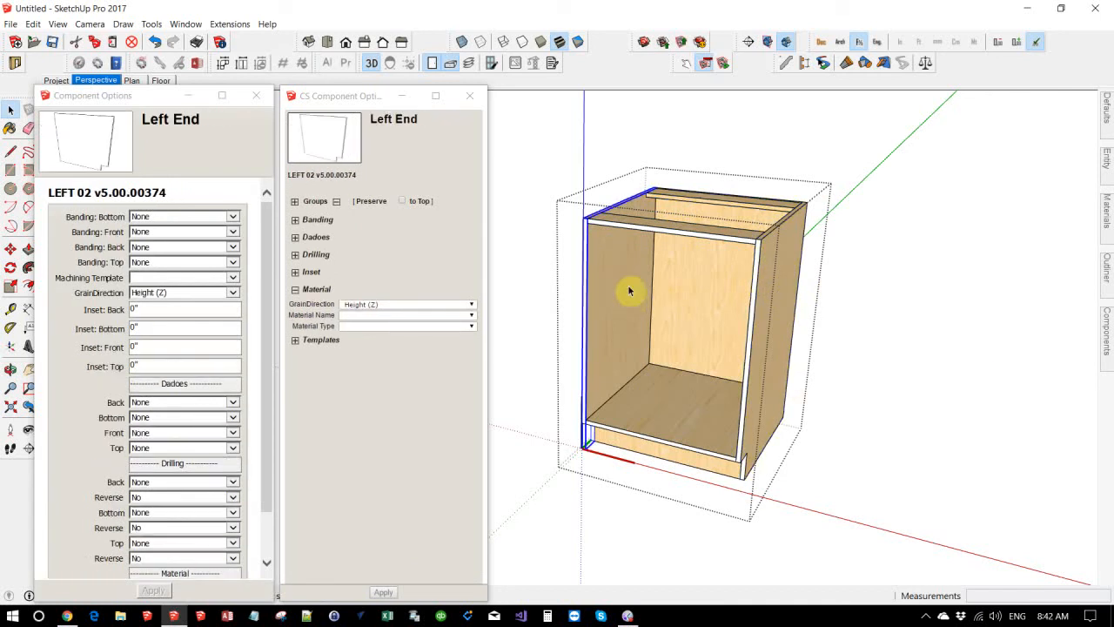
mouse_move(609, 258)
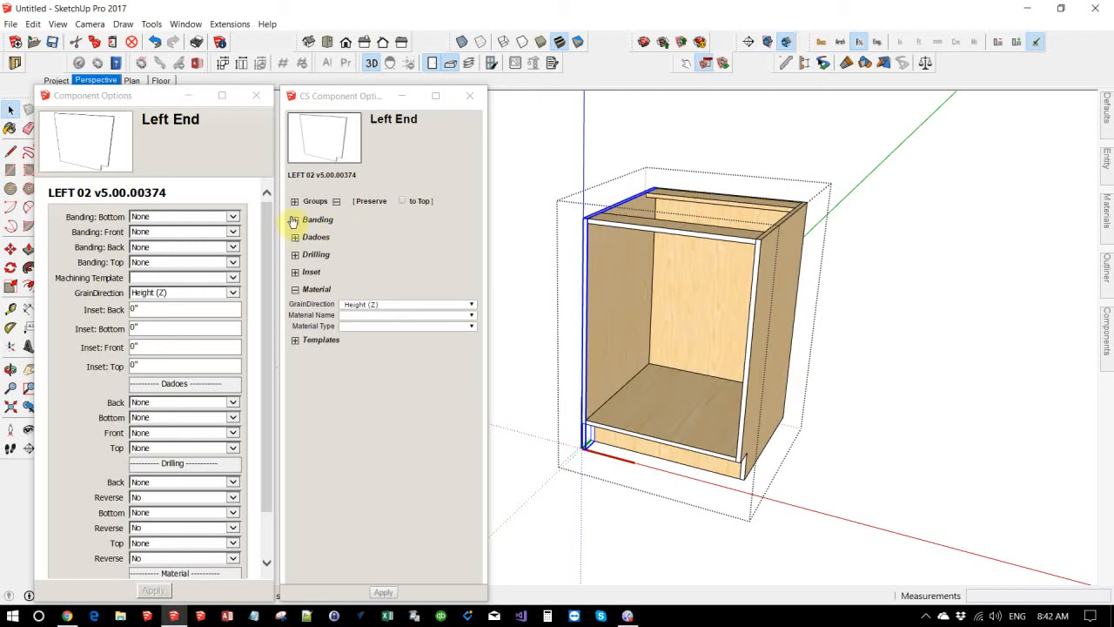
left_click(295, 219)
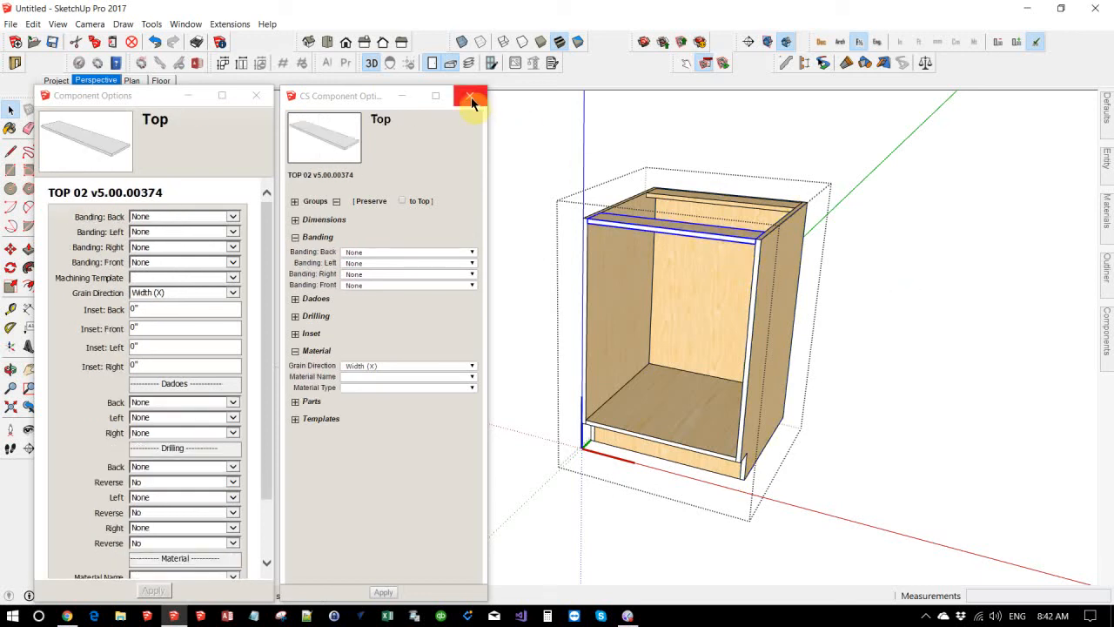
Reopen the Top panel's CabinetSense options, expand Banding, and preserve the group view
left_click(470, 96)
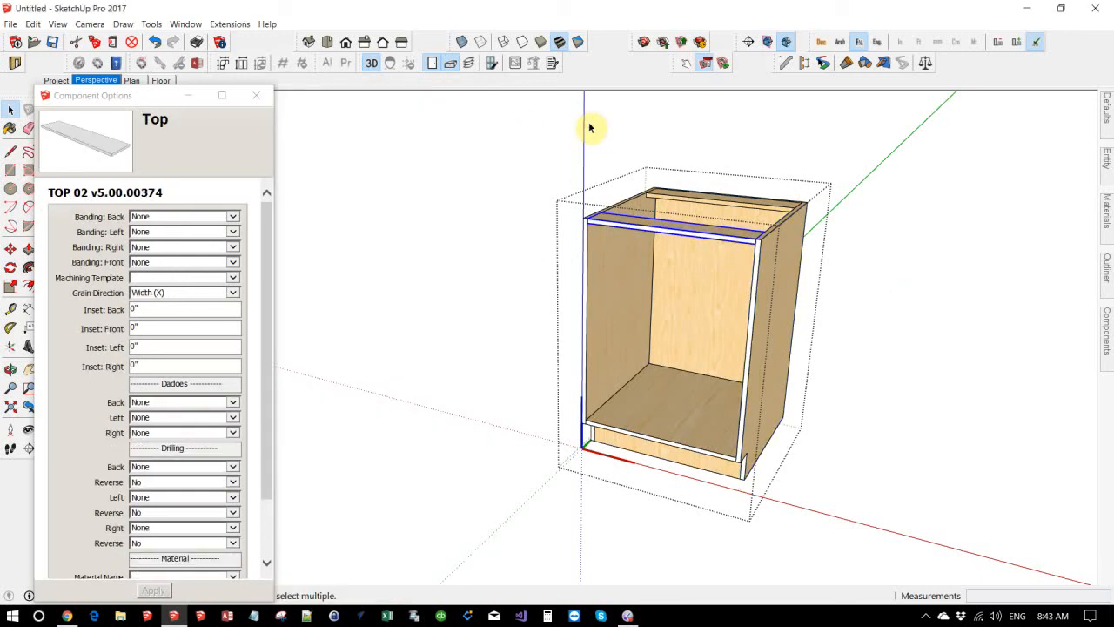
left_click(552, 61)
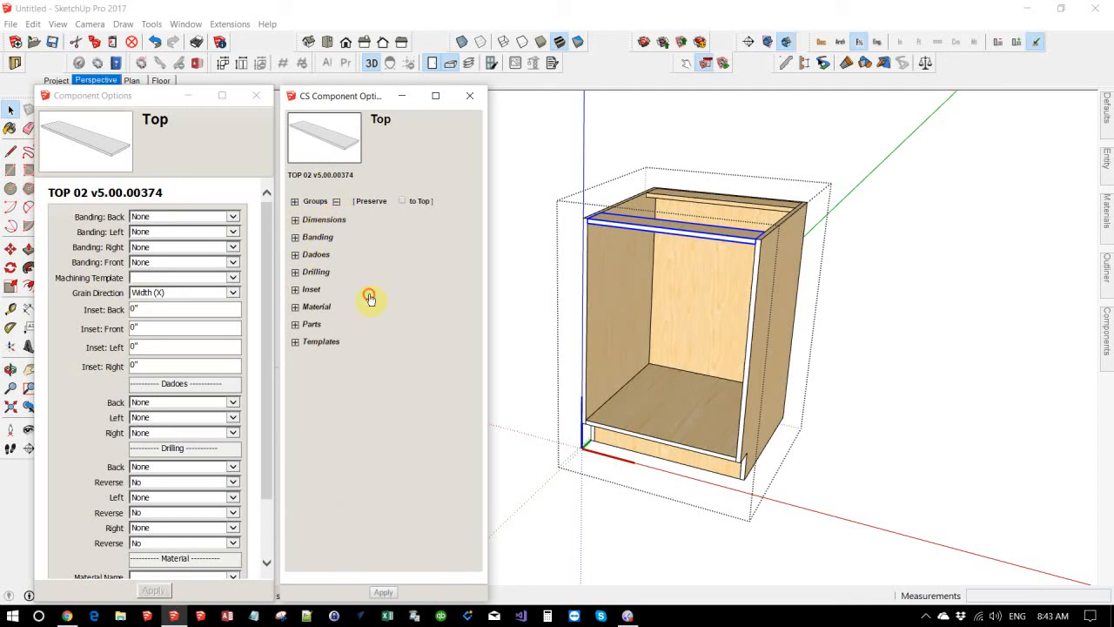
left_click(295, 237)
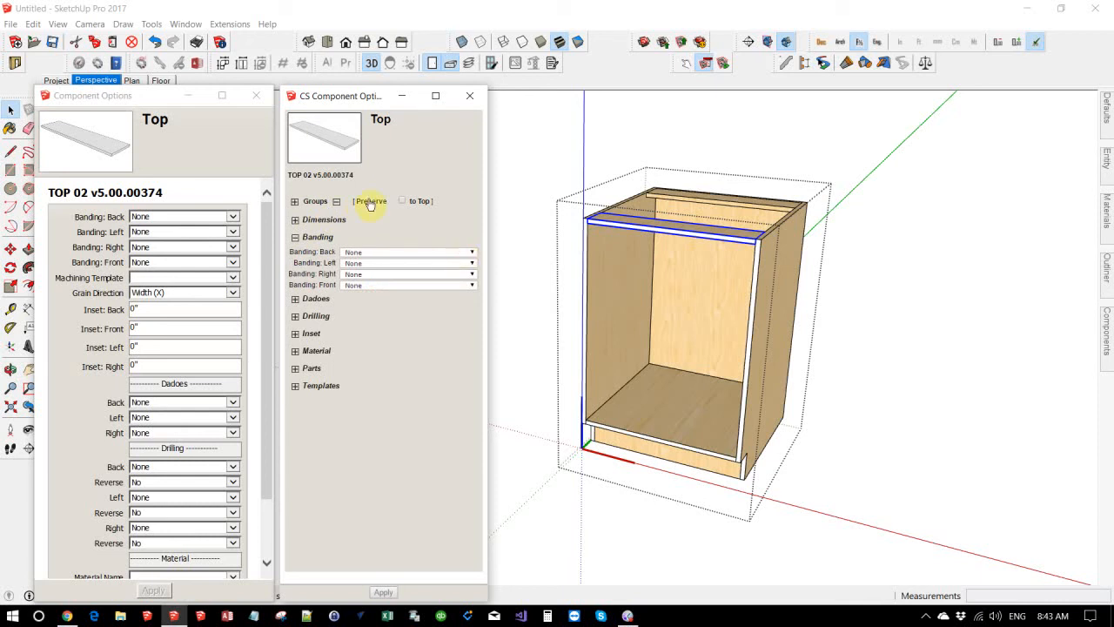
left_click(370, 202)
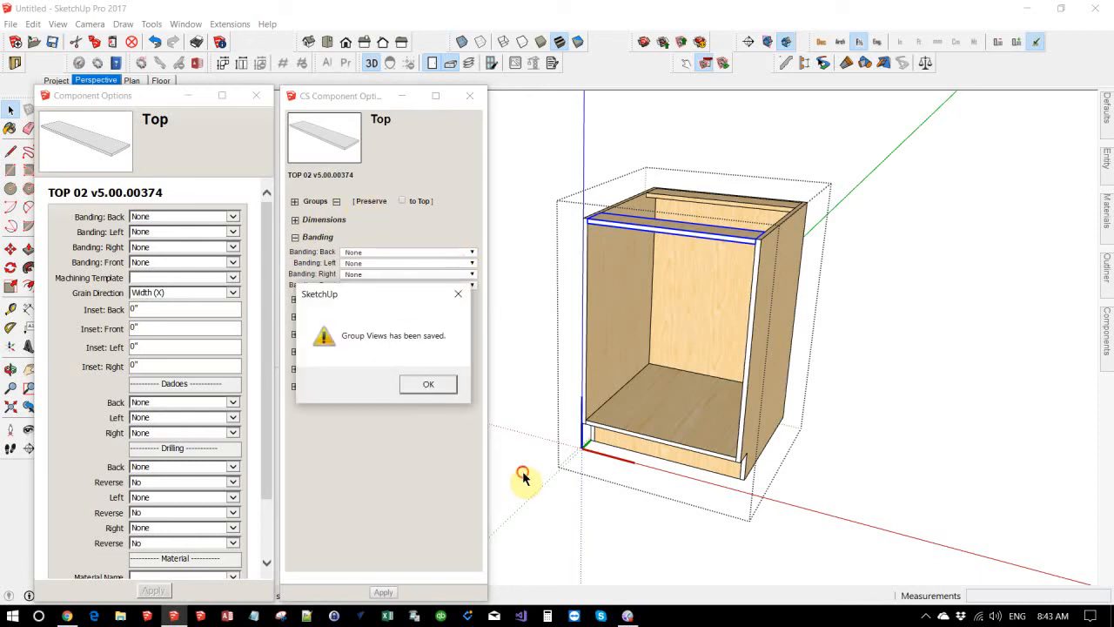
left_click(428, 383)
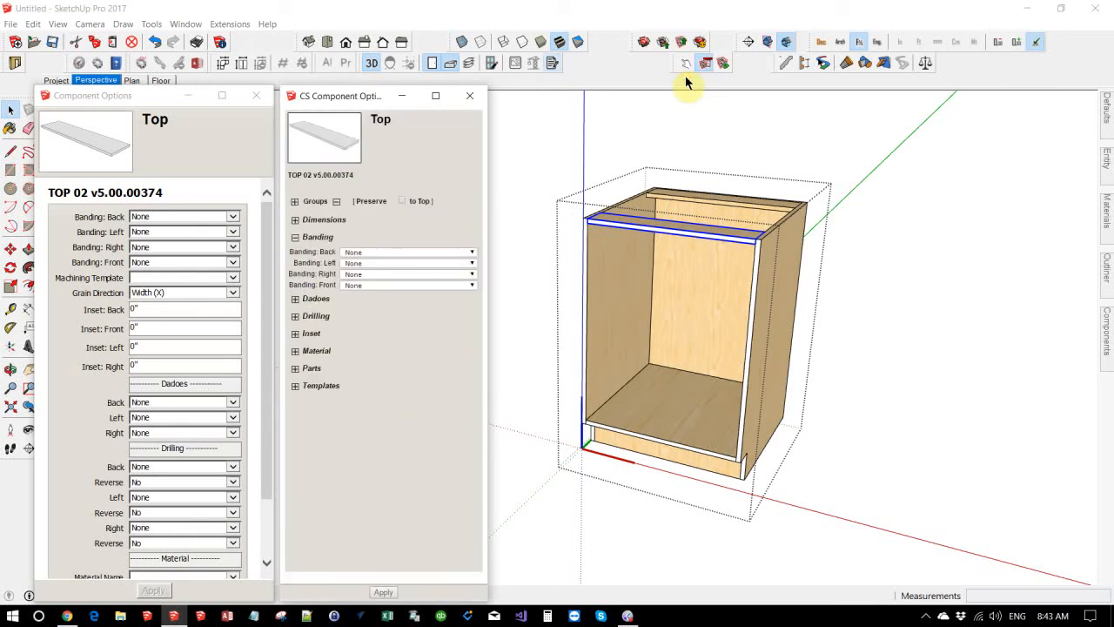
mouse_move(905, 161)
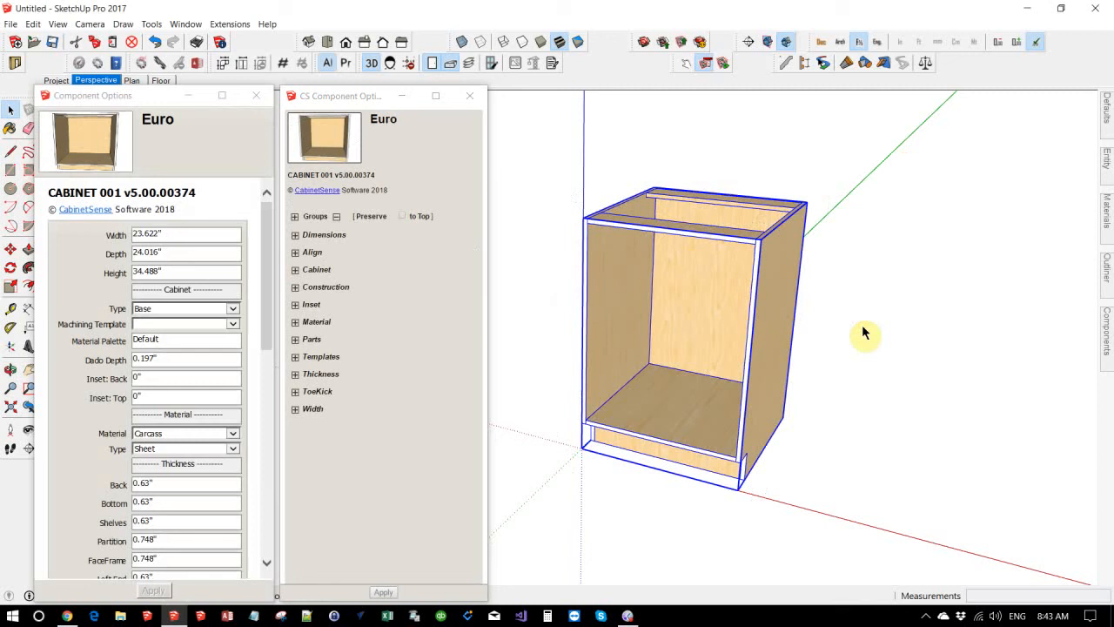
mouse_move(654, 266)
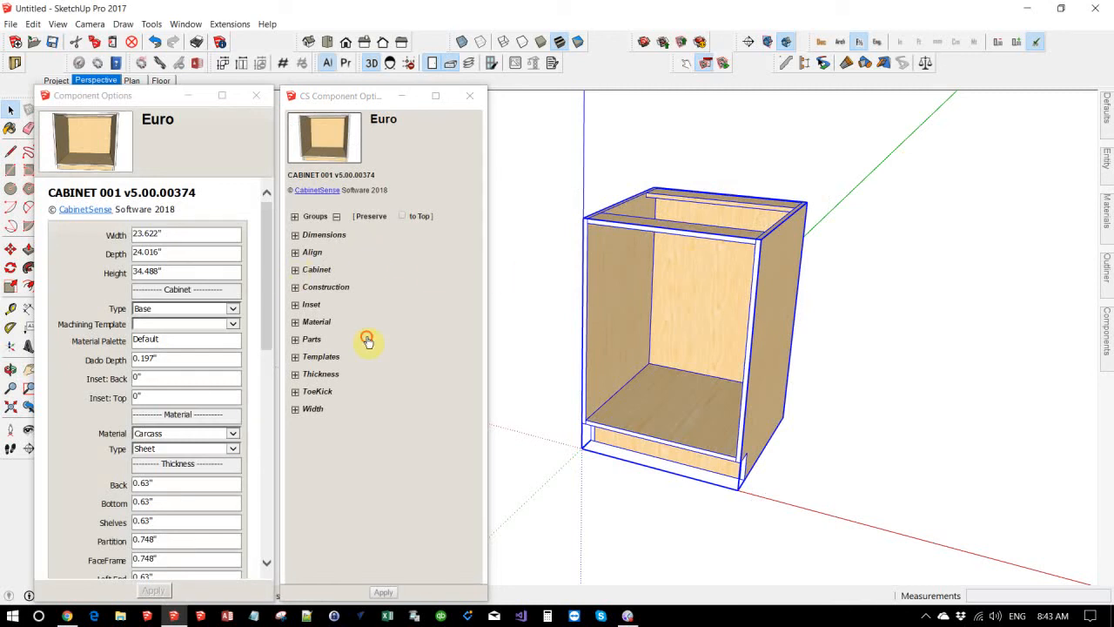
Expand the Euro cabinet's Cabinet and Construction sections and acknowledge the saved group views
left_click(295, 269)
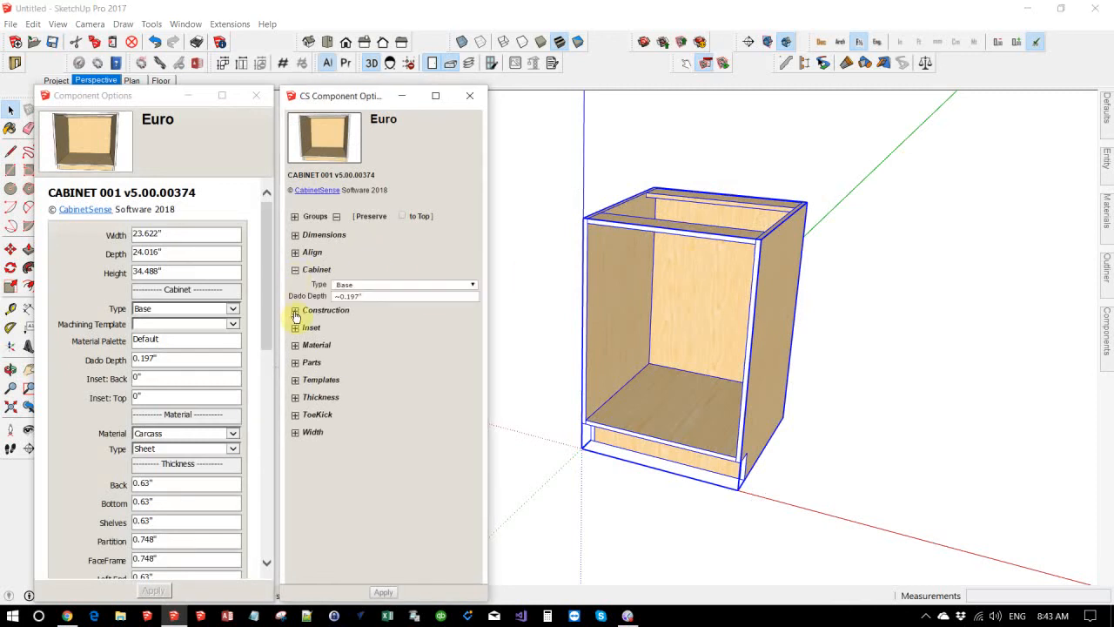
left_click(295, 310)
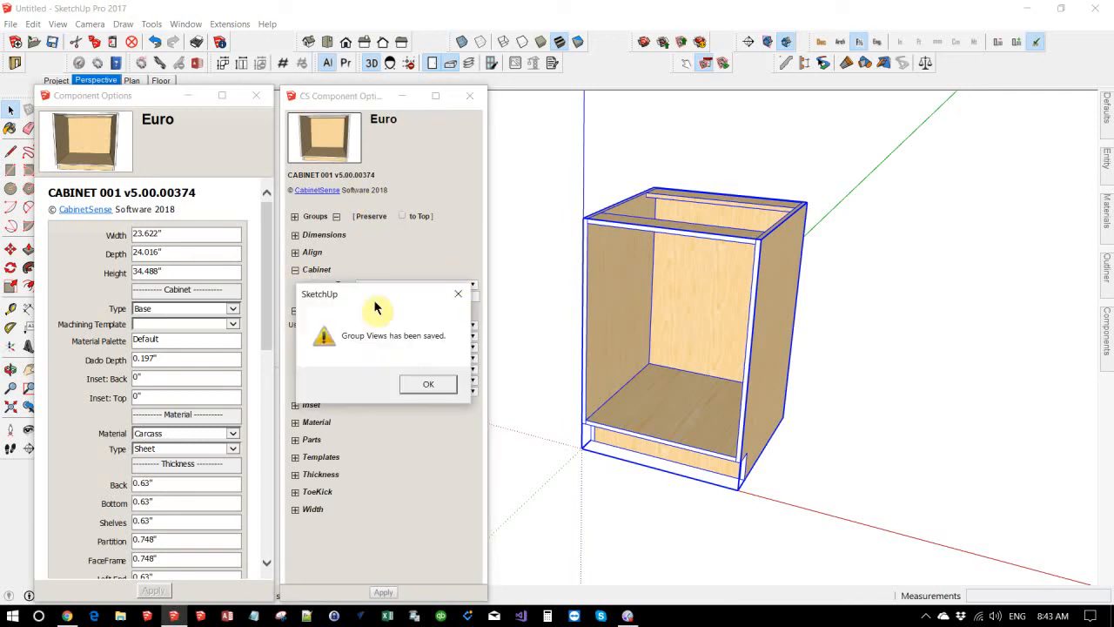
left_click(427, 383)
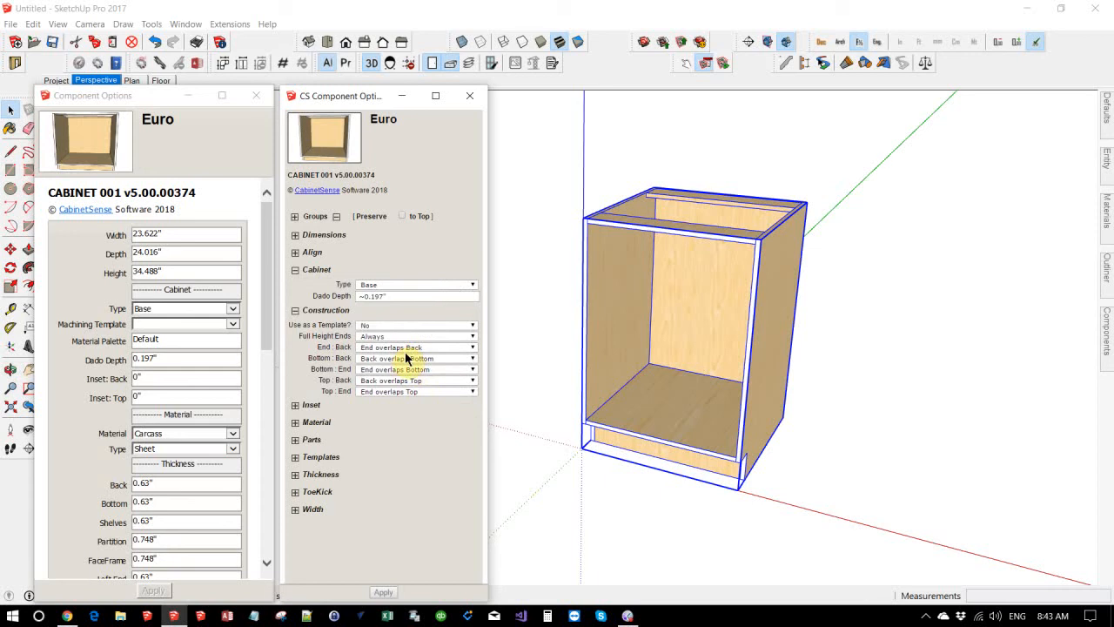
mouse_move(604, 274)
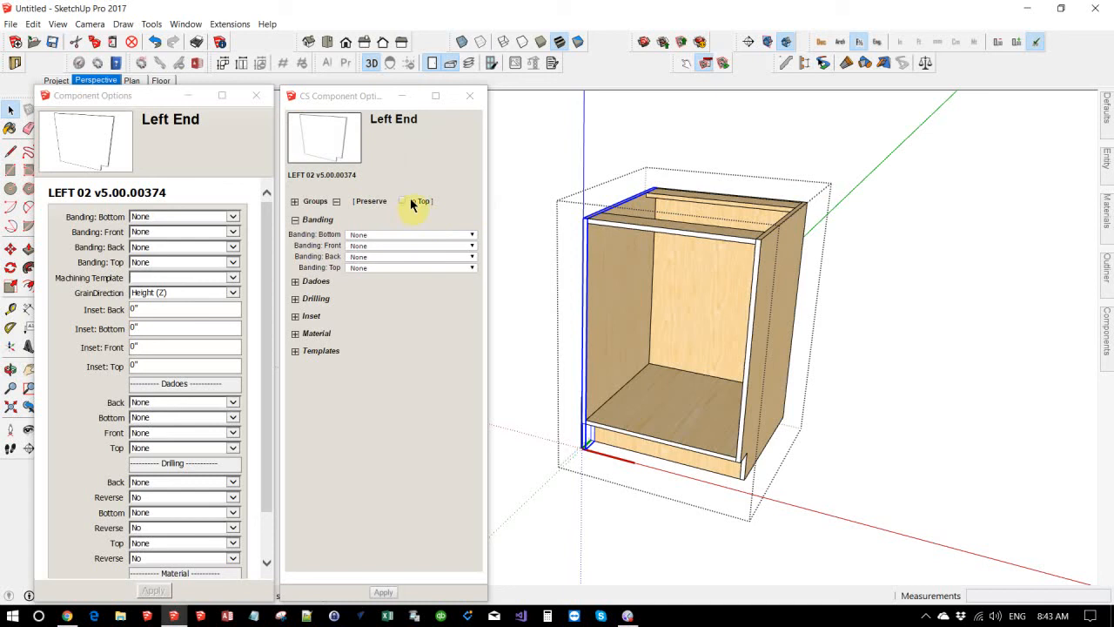
mouse_move(418, 206)
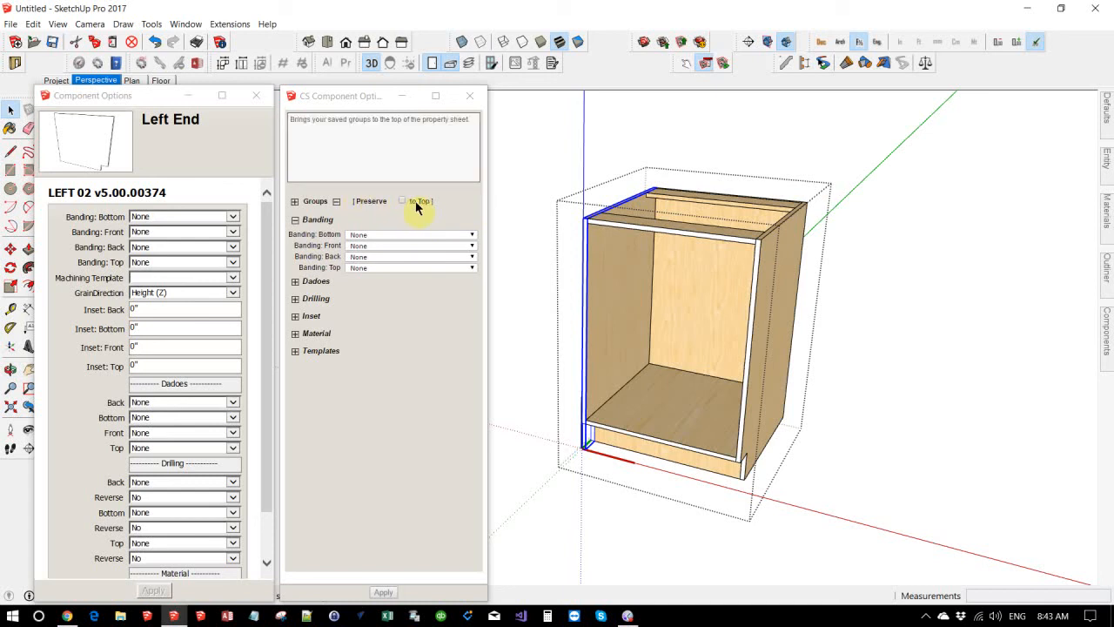
Tick 'to Top' for both the Left End panel and the Euro cabinet
left_click(401, 201)
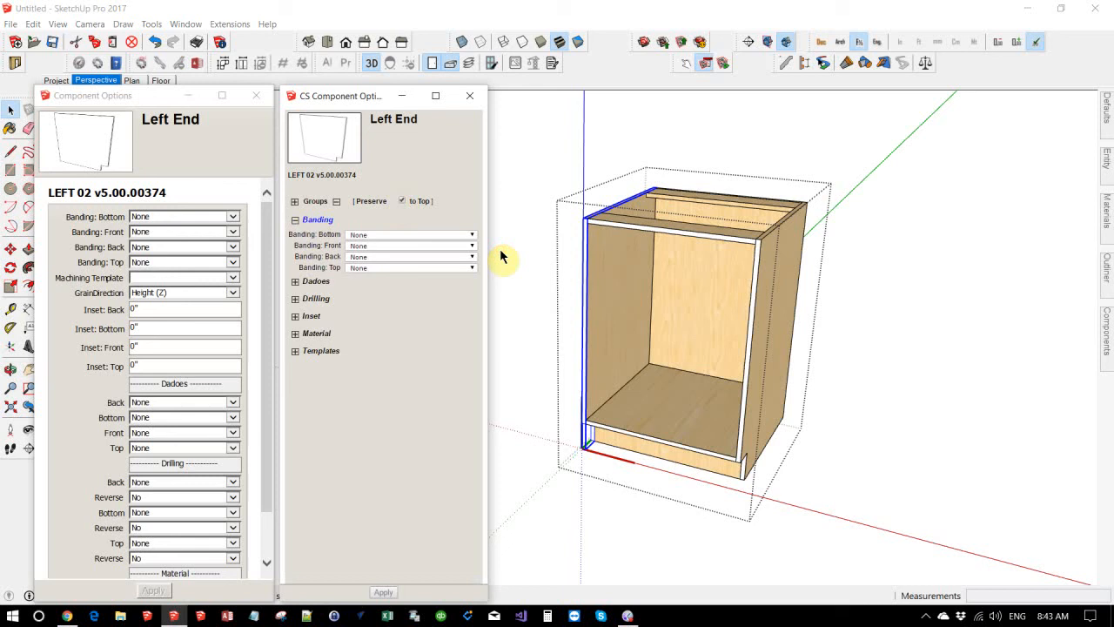
mouse_move(664, 168)
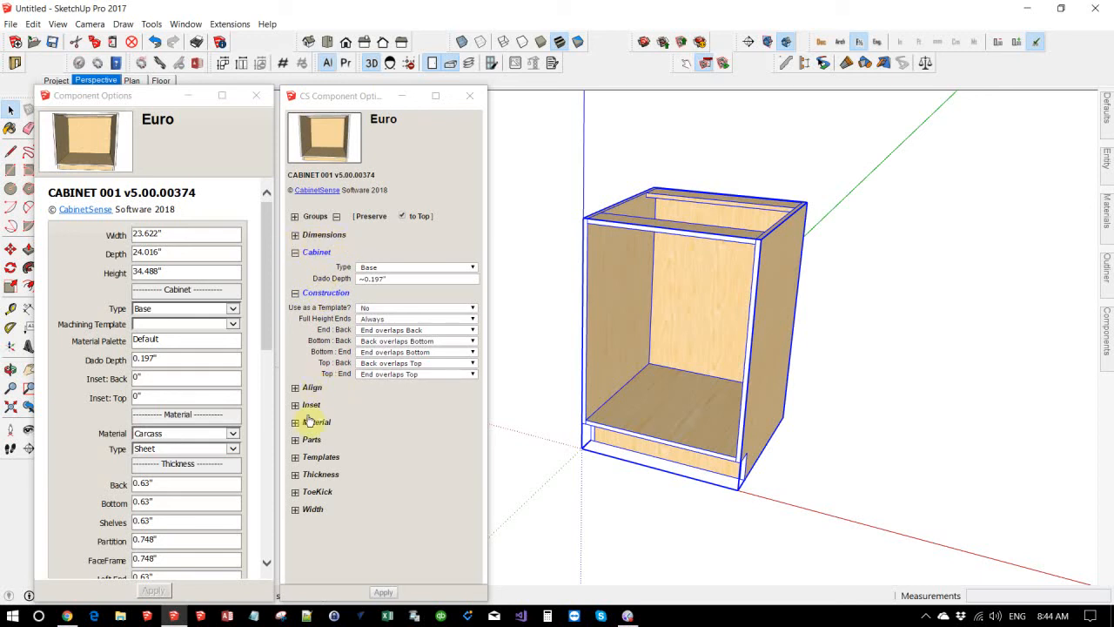
mouse_move(307, 515)
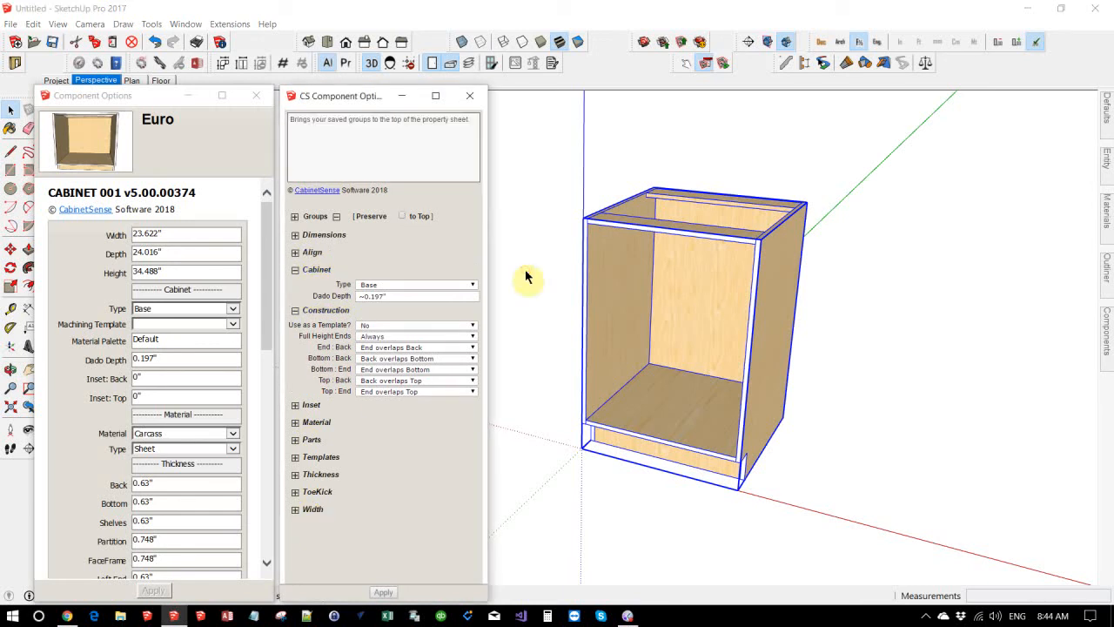
left_click(401, 215)
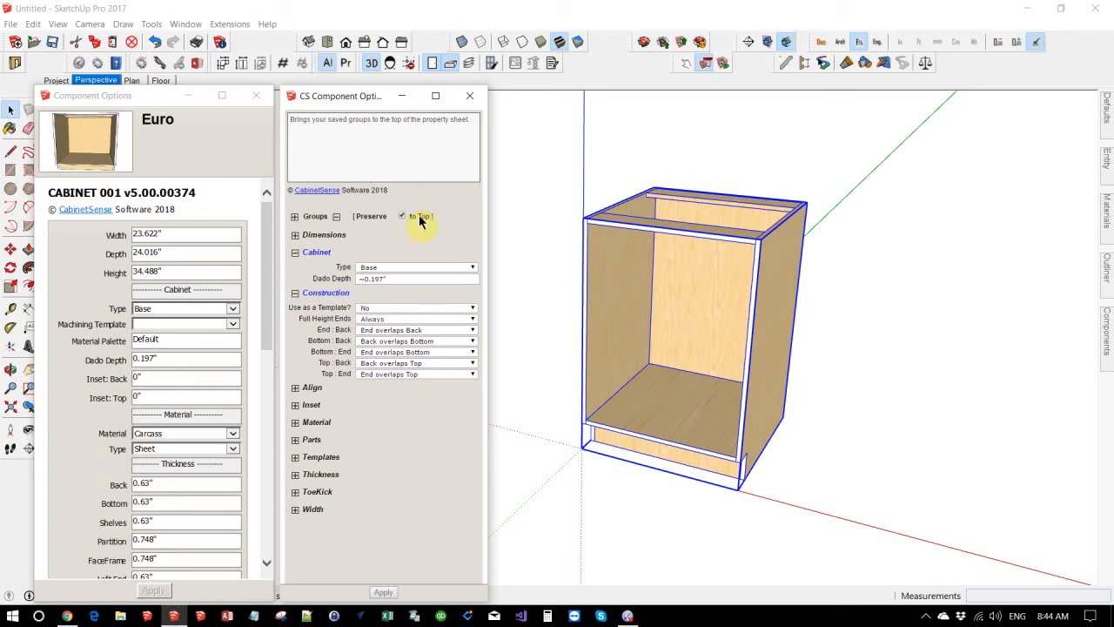
mouse_move(403, 230)
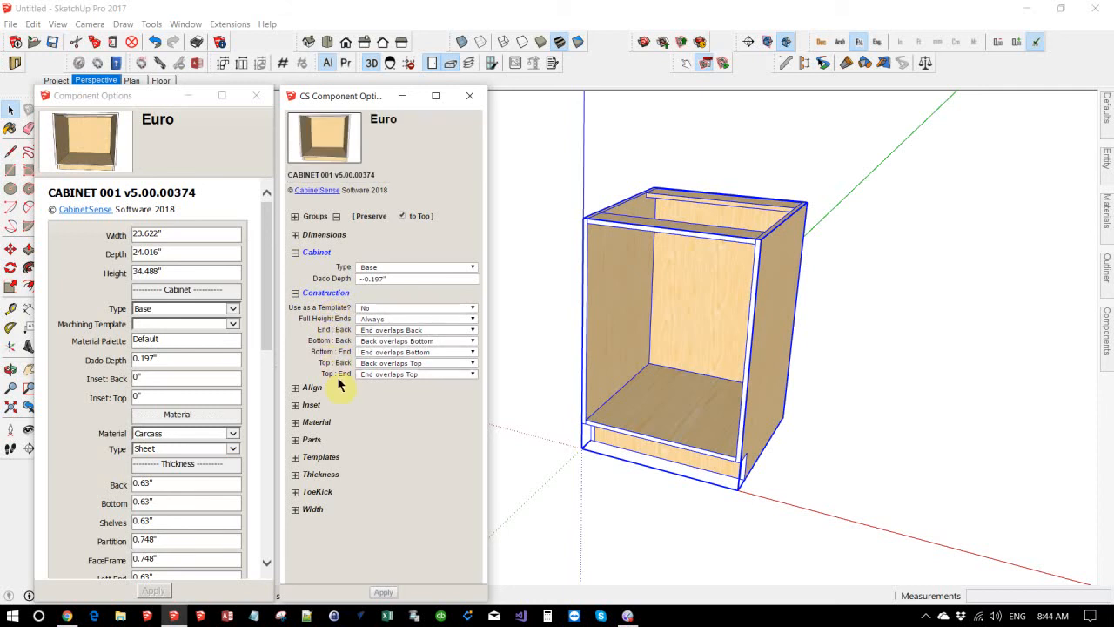
mouse_move(425, 149)
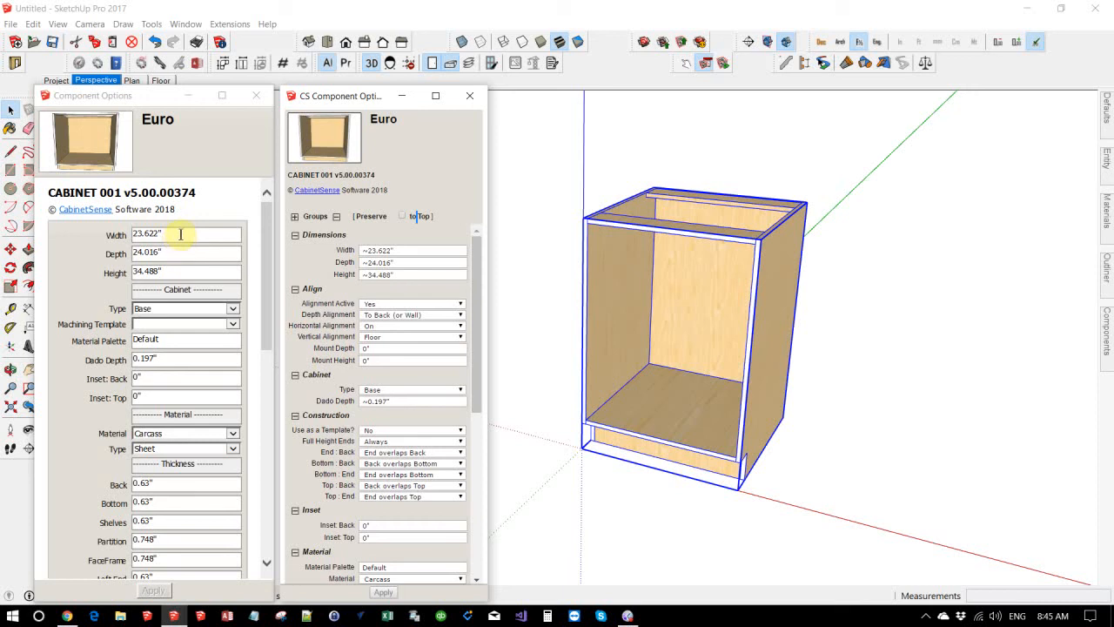
Unpin saved groups so all sections expand, and select the cabinet's Width value
triple_click(161, 235)
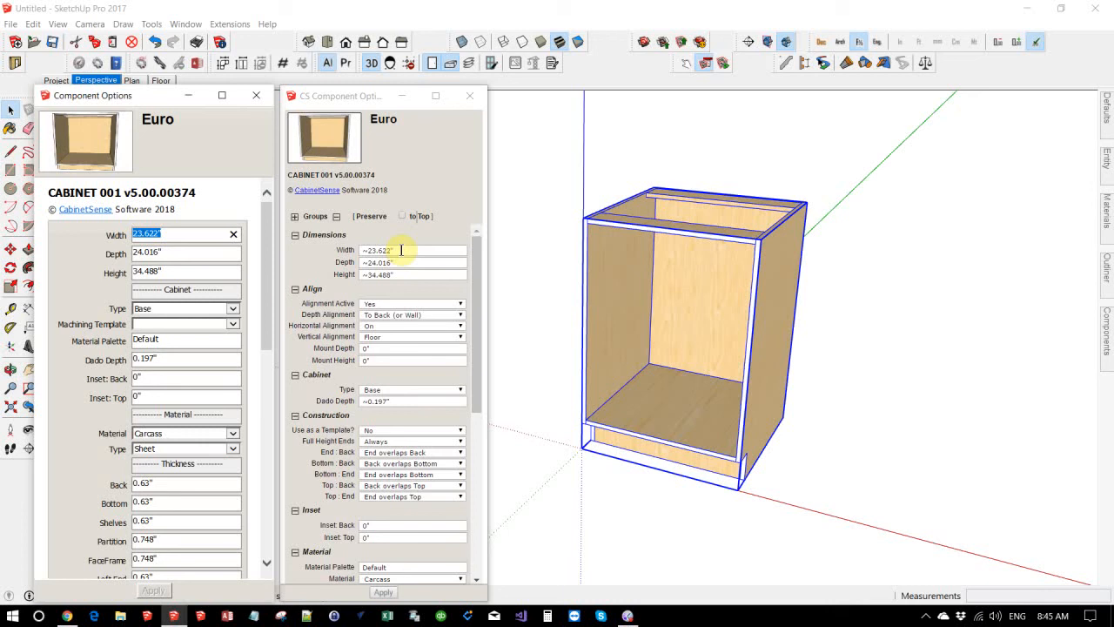
mouse_move(231, 164)
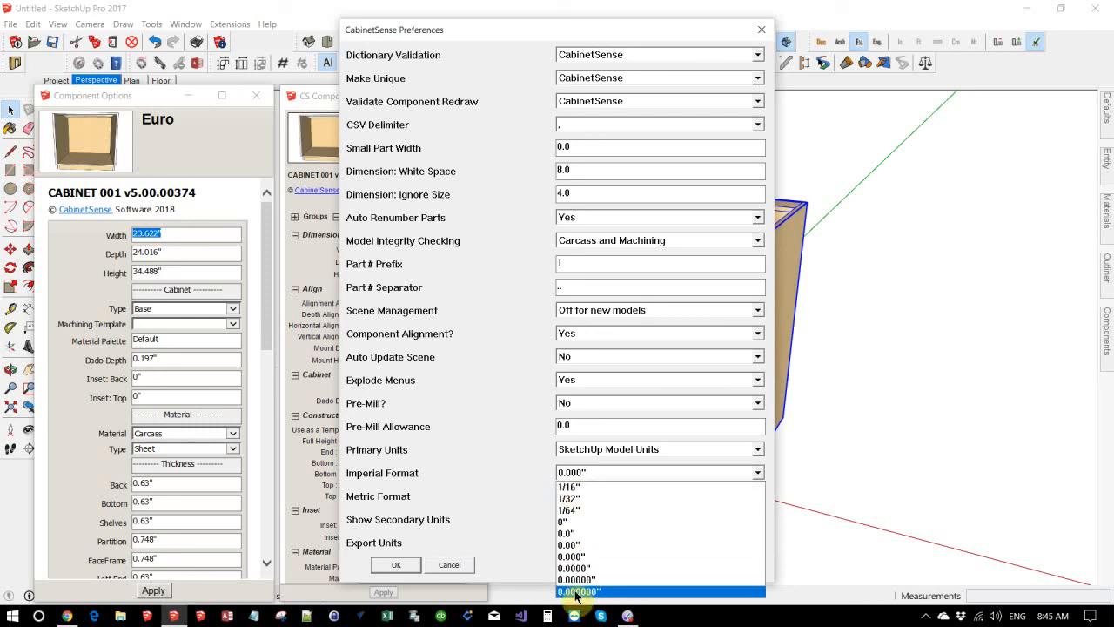
Set CabinetSense Imperial Format to 0.000000" and confirm the preferences
left_click(579, 592)
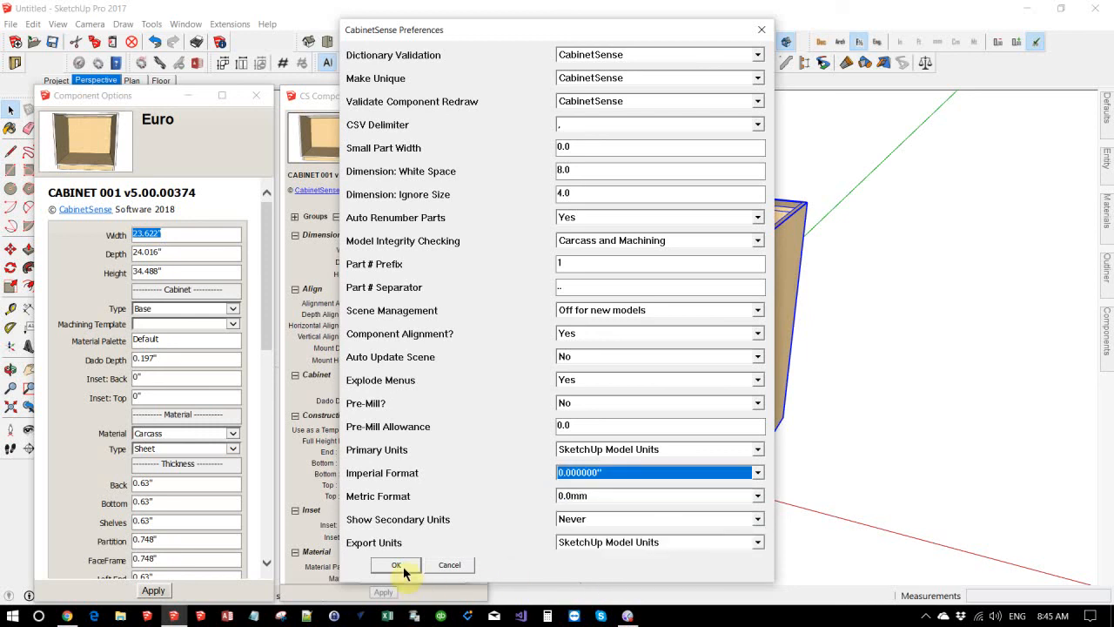
left_click(396, 565)
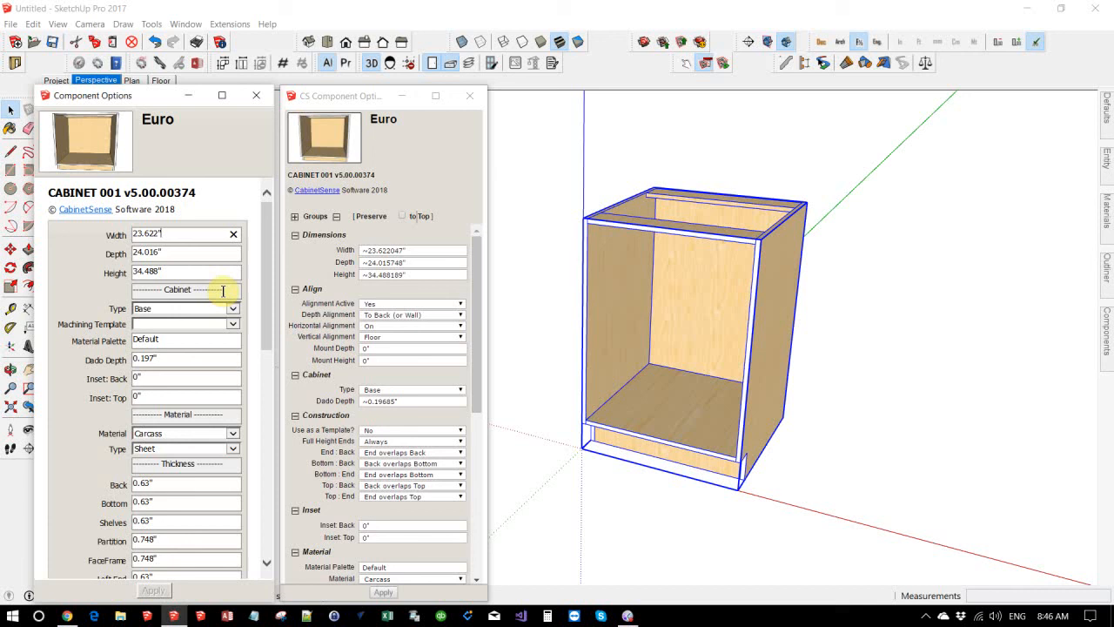
mouse_move(175, 181)
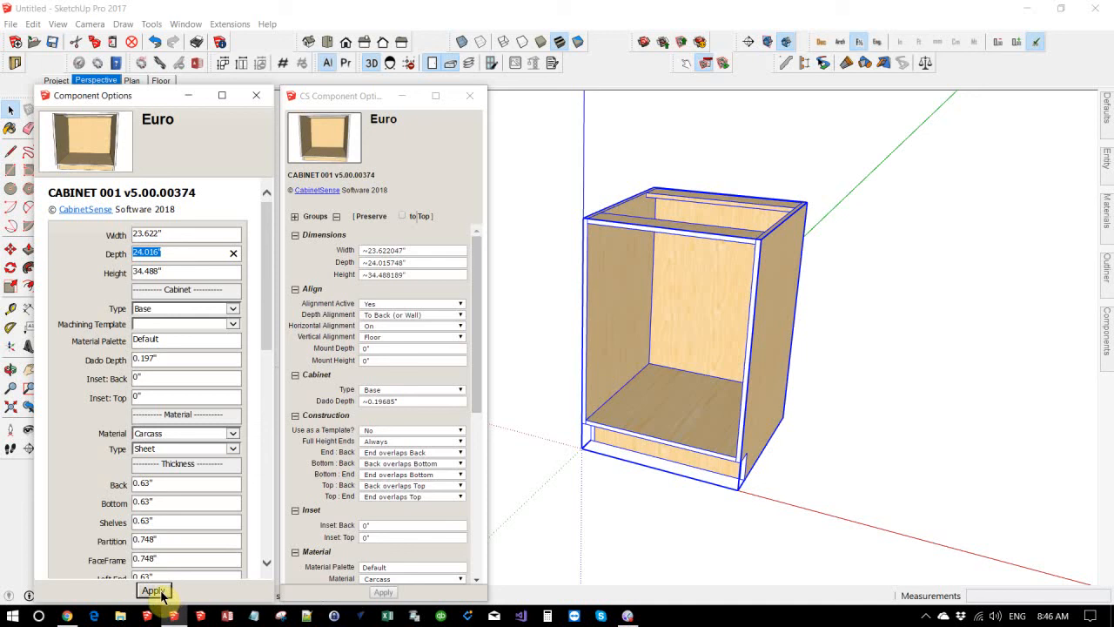
mouse_move(178, 236)
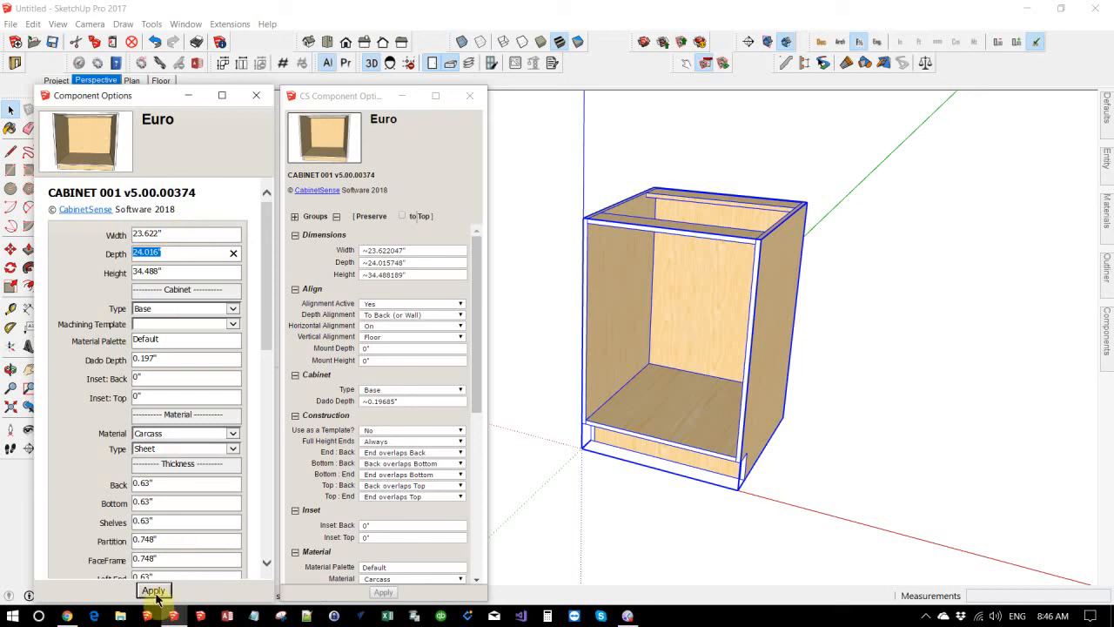
Set the cabinet width to 23.313" and select the CabinetSense Width field
left_click(153, 590)
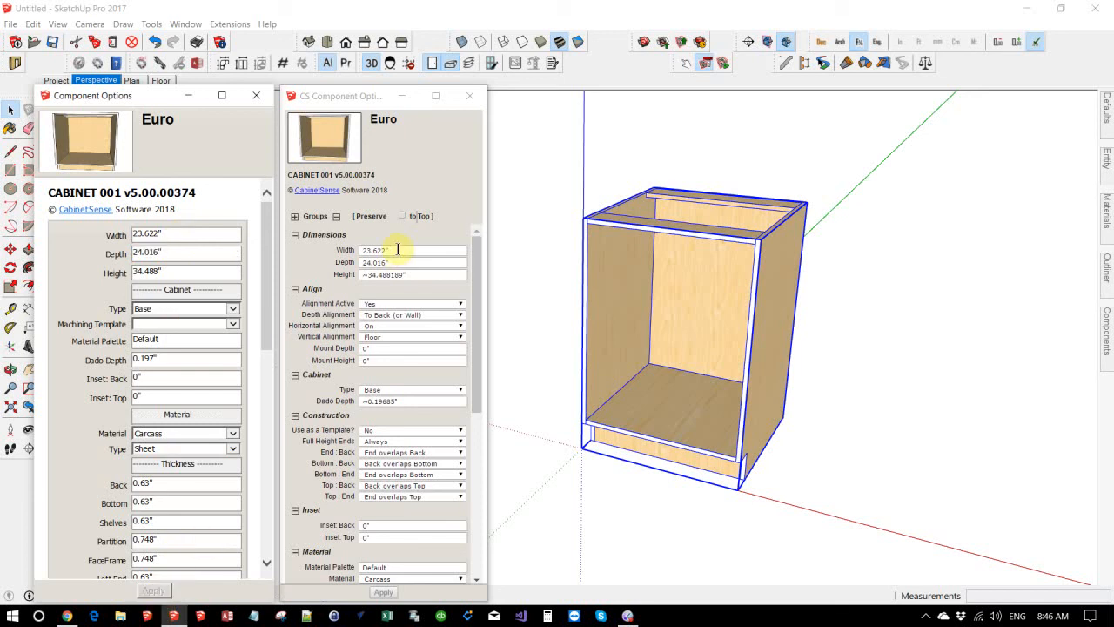
mouse_move(403, 253)
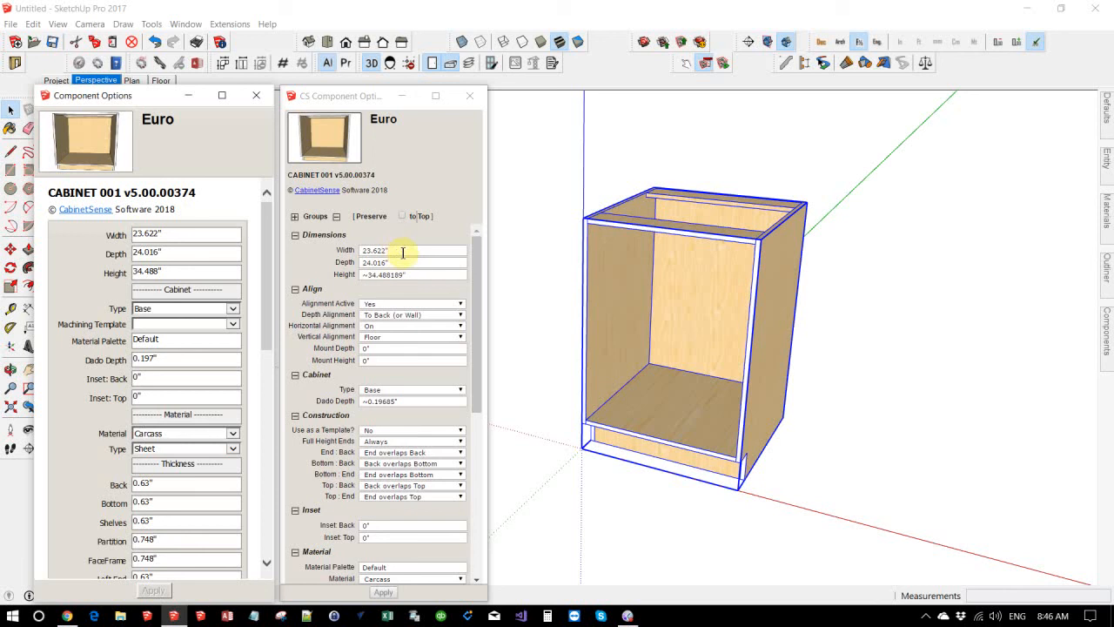
mouse_move(401, 254)
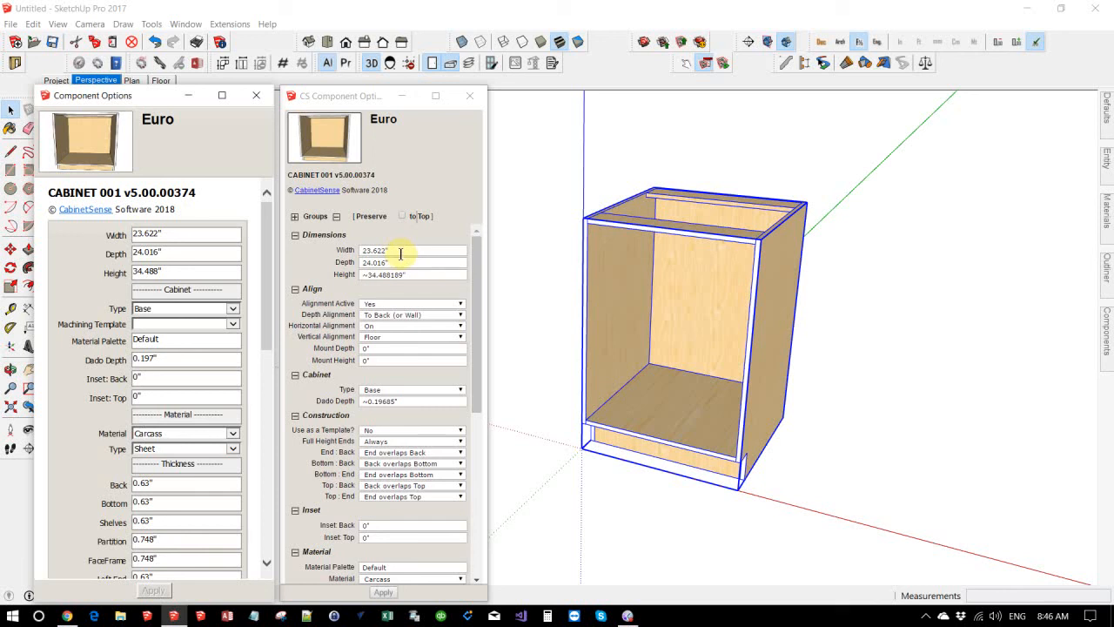
left_click(412, 250)
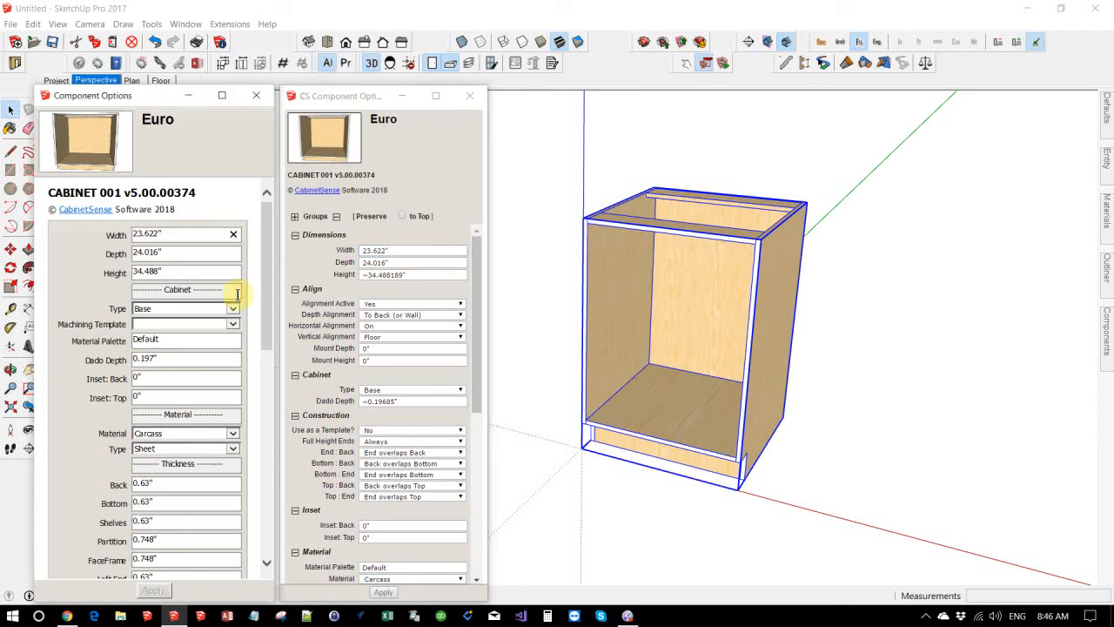
type("23.6")
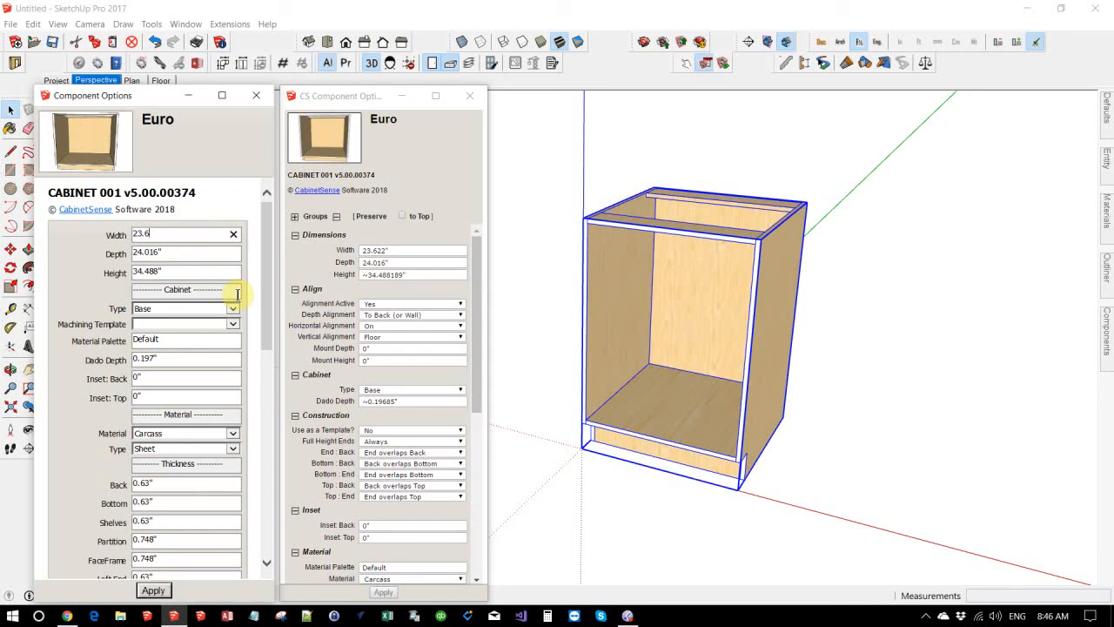
key("Backspace")
type("313\"")
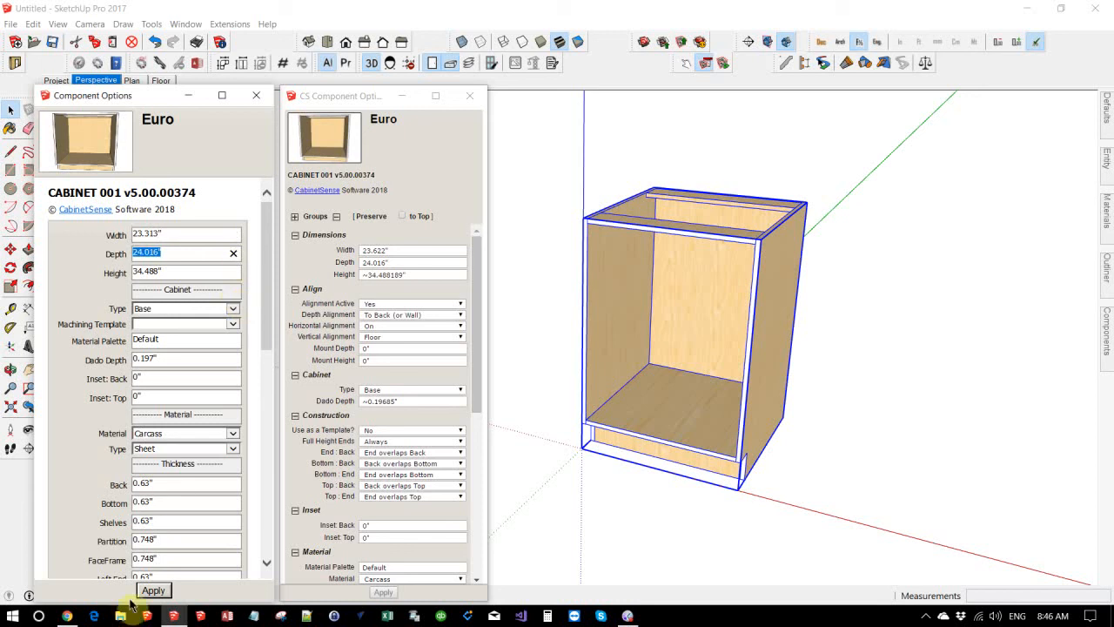
left_click(154, 589)
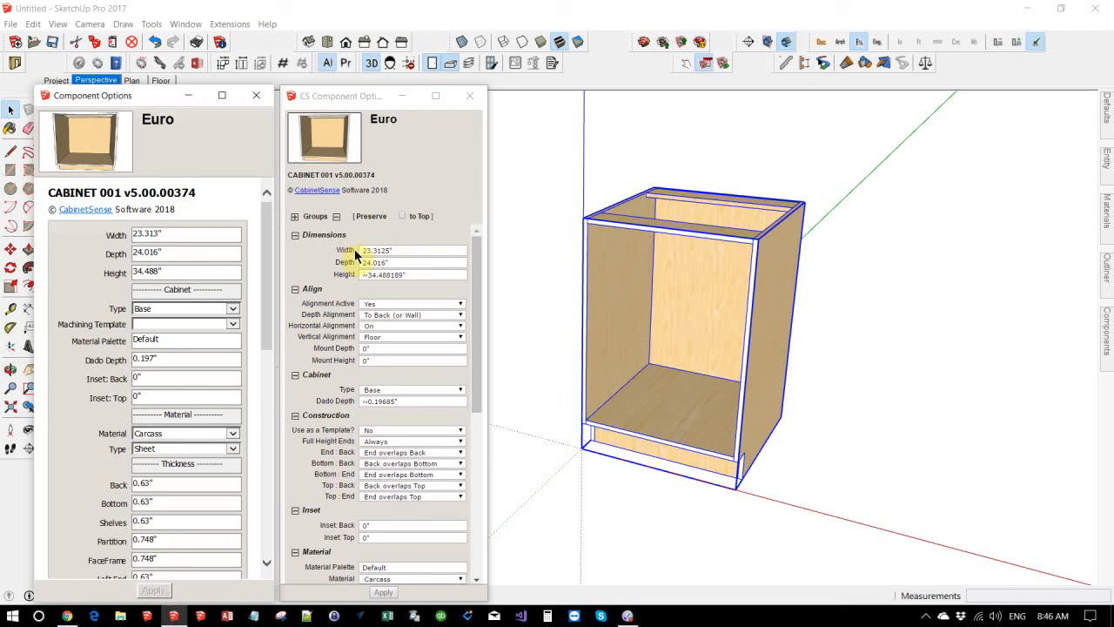
left_click(186, 233)
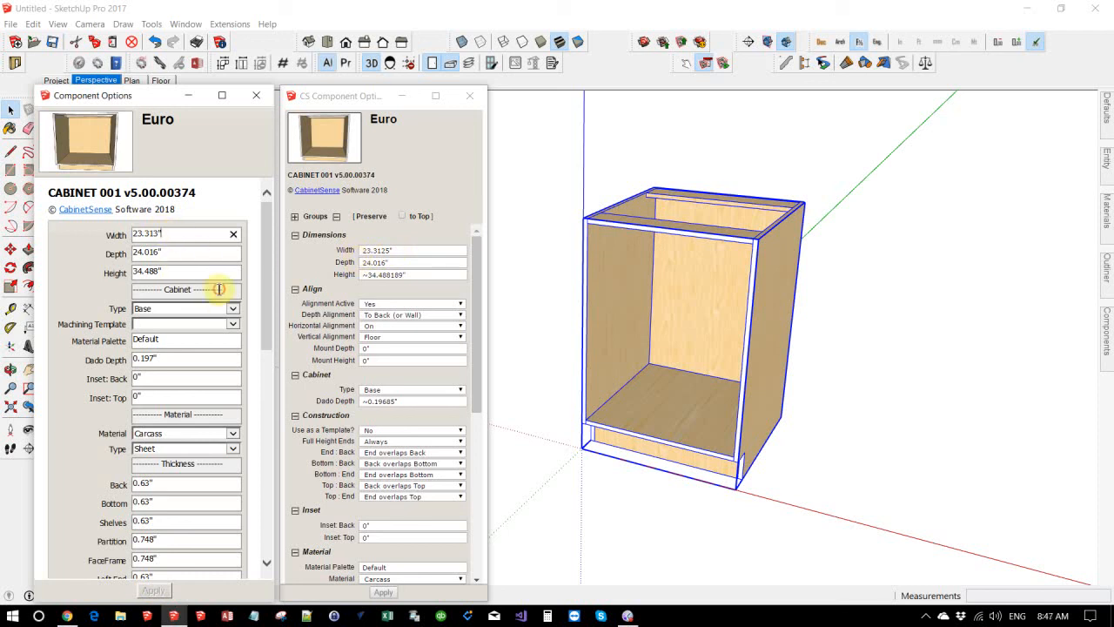
mouse_move(178, 236)
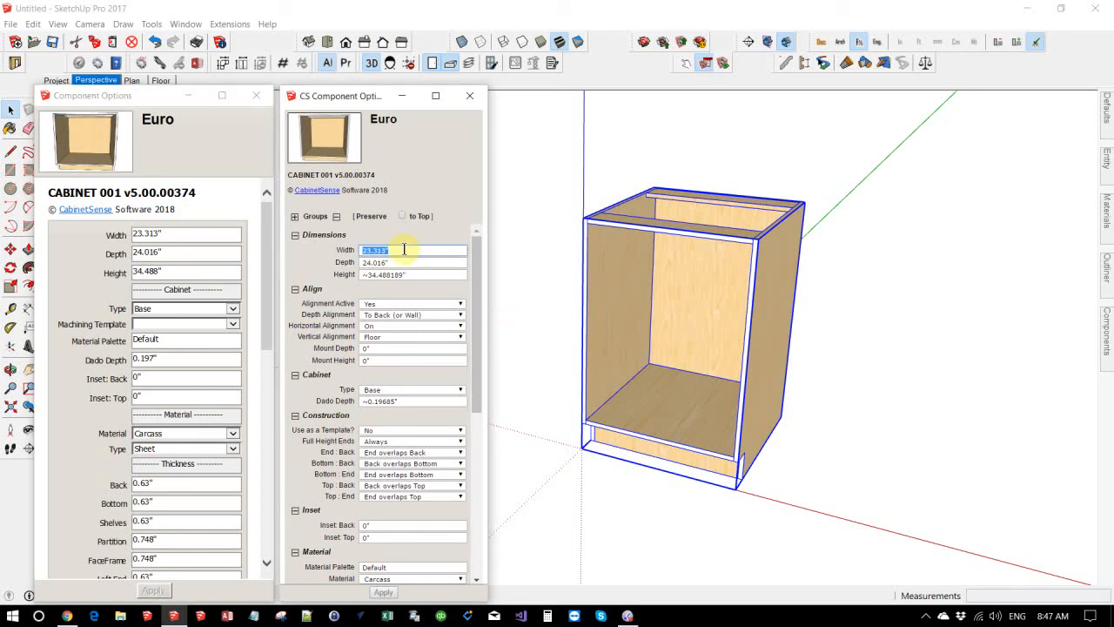
left_click(413, 273)
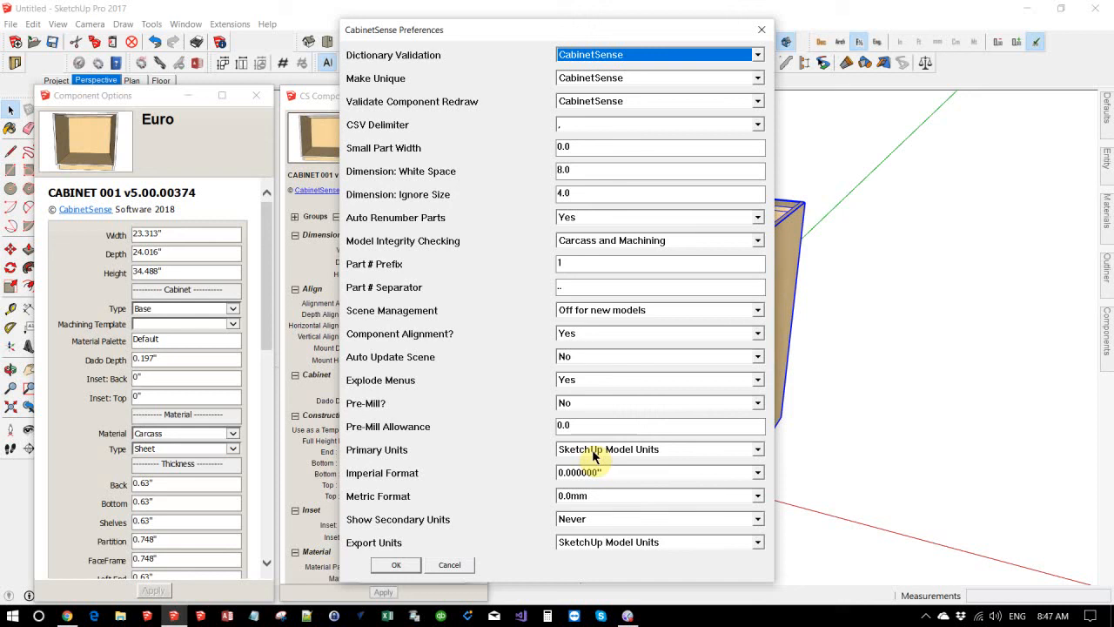
Keep model units primary, set Imperial 1/16", Metric 0.0mm, secondary units Exact Only
left_click(757, 449)
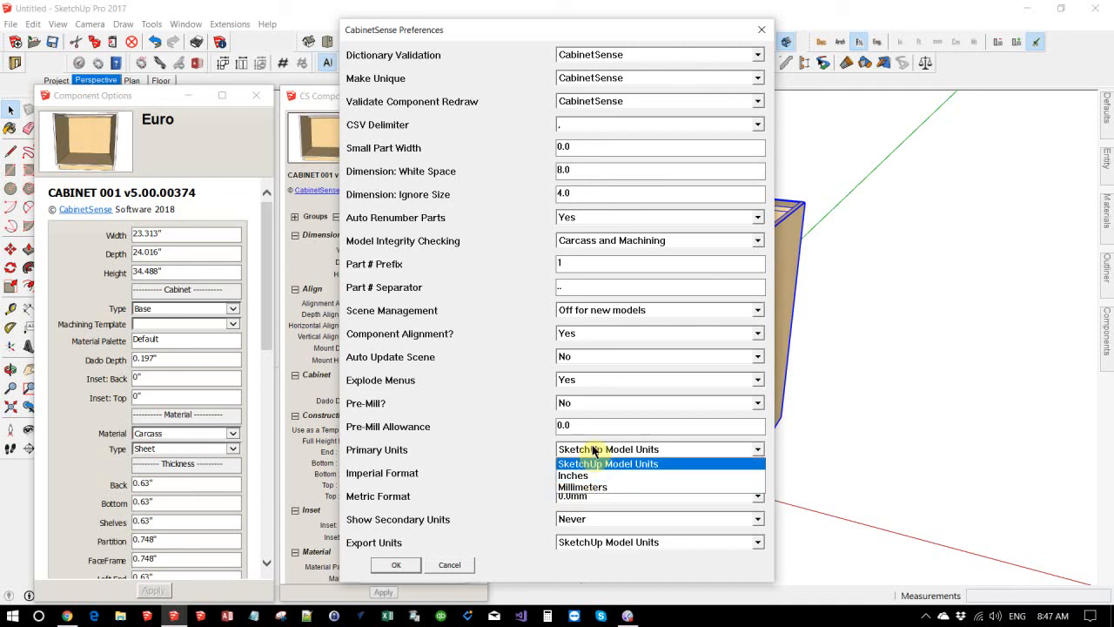
left_click(606, 449)
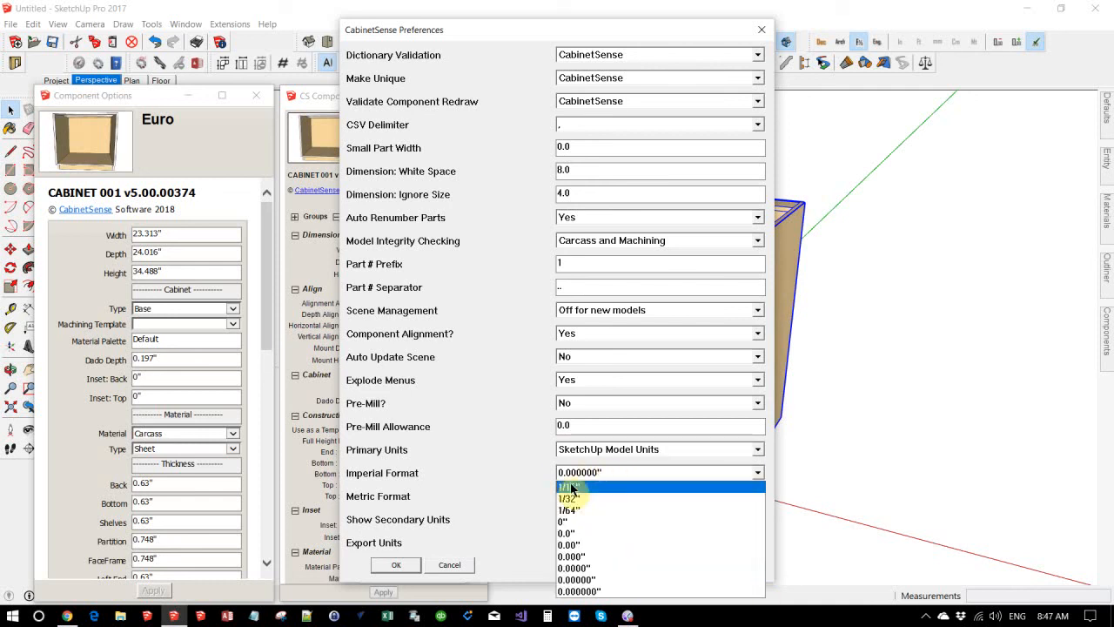
left_click(570, 484)
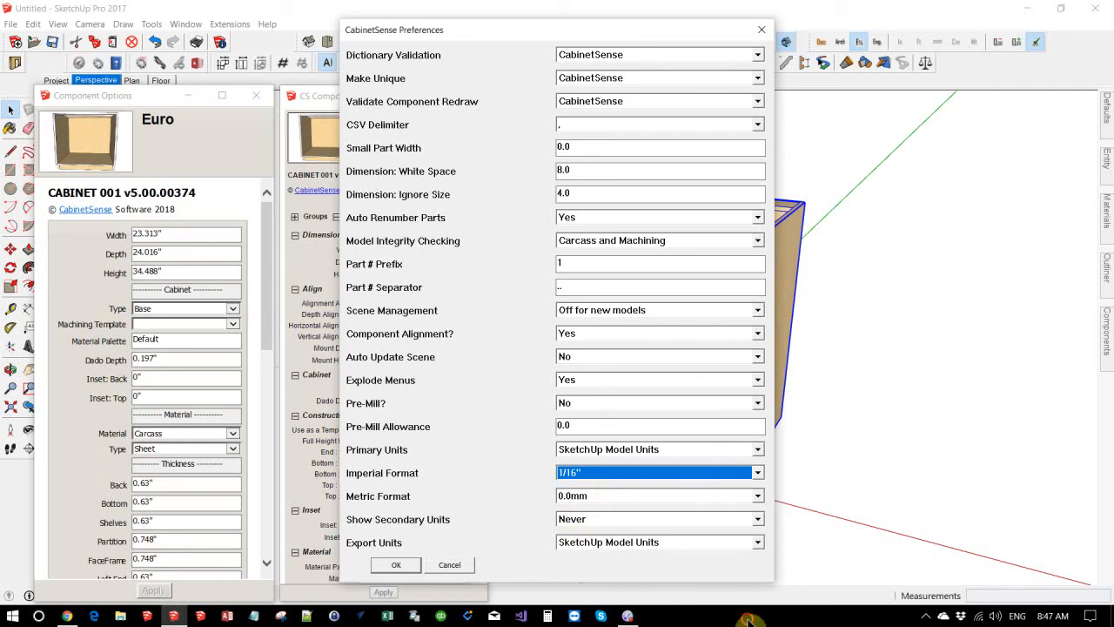
left_click(757, 495)
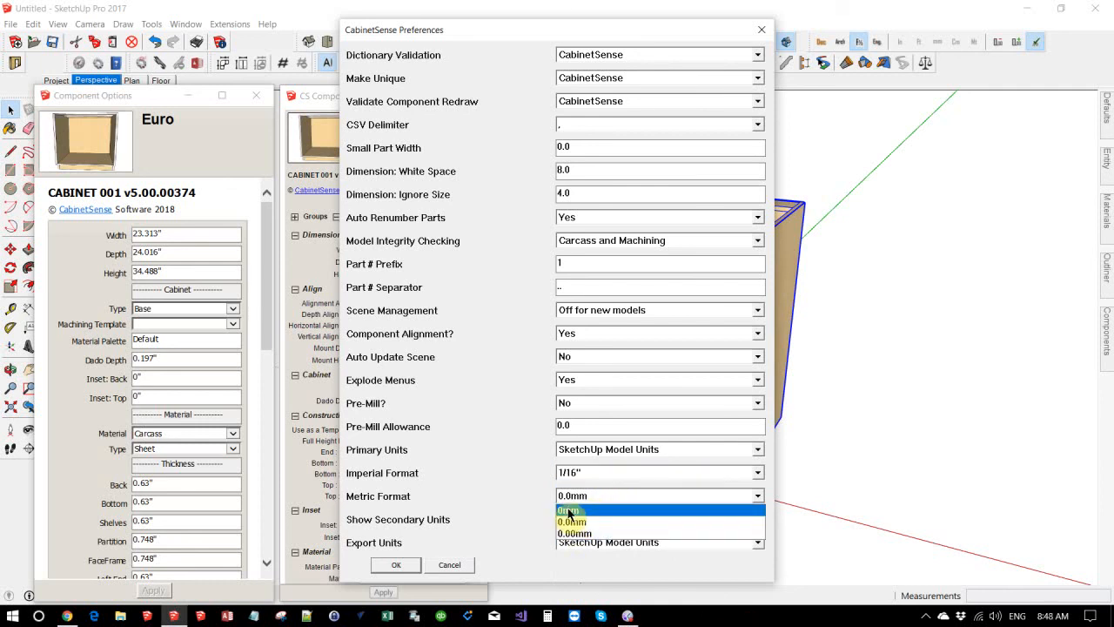
left_click(572, 510)
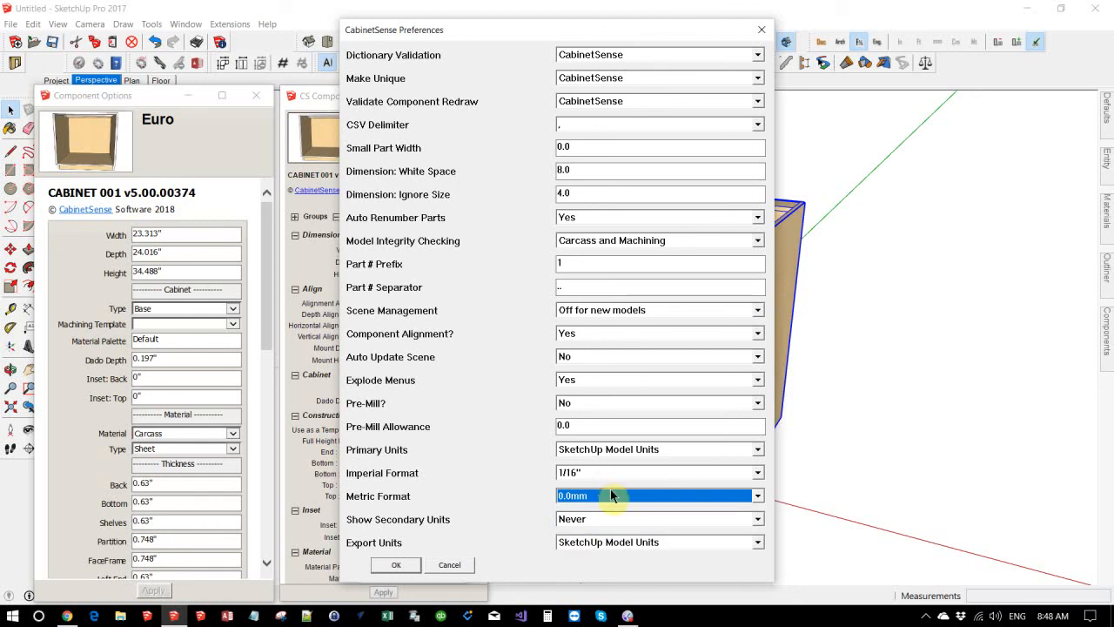
mouse_move(605, 529)
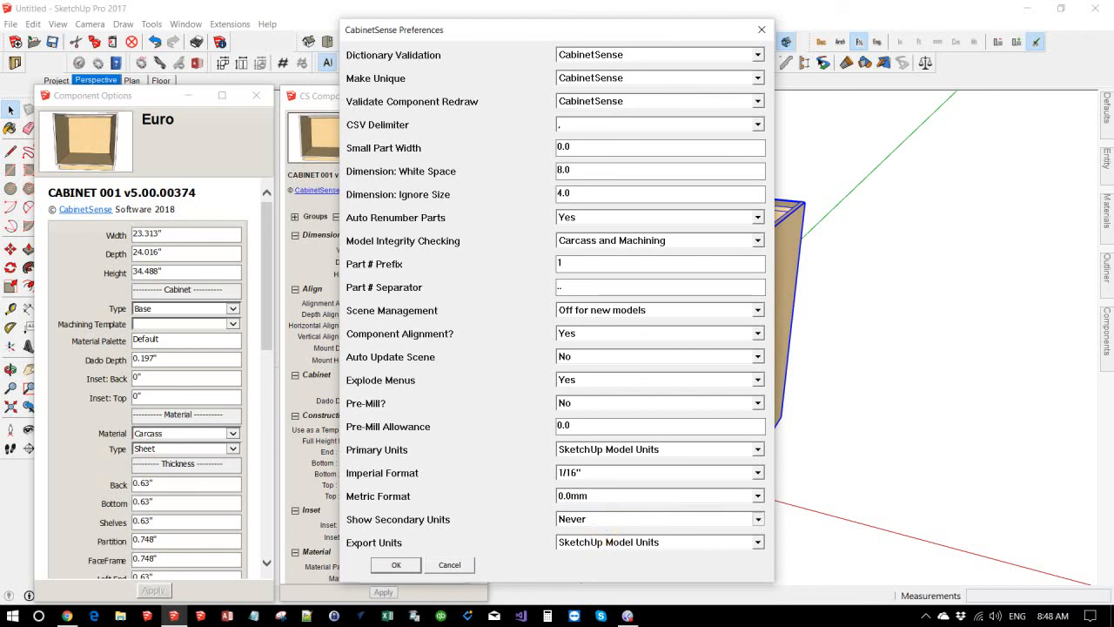
left_click(755, 519)
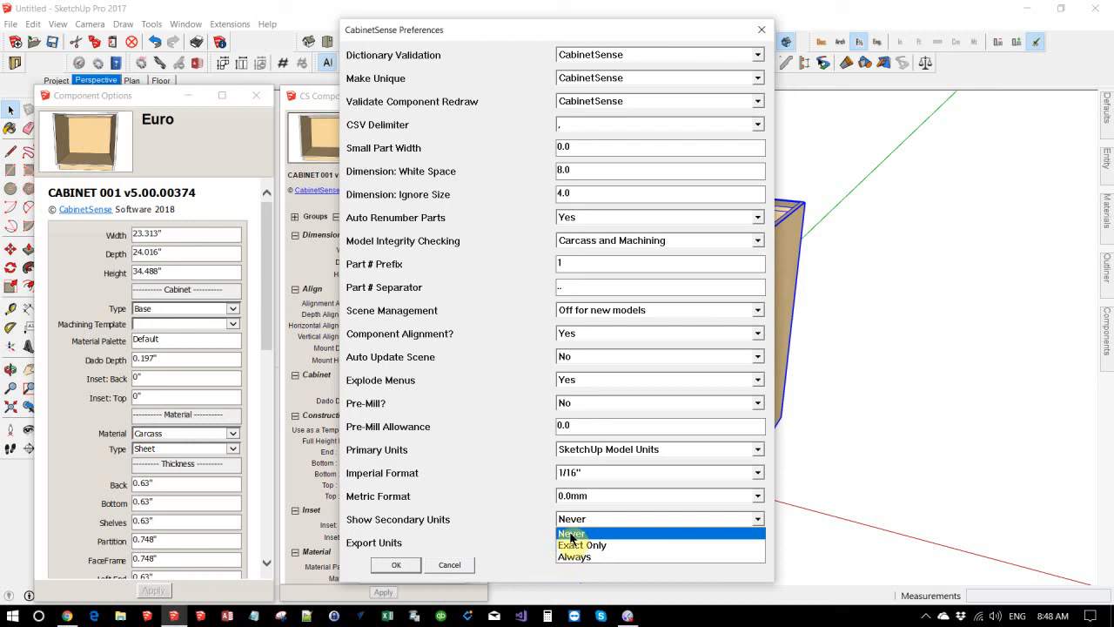
mouse_move(582, 544)
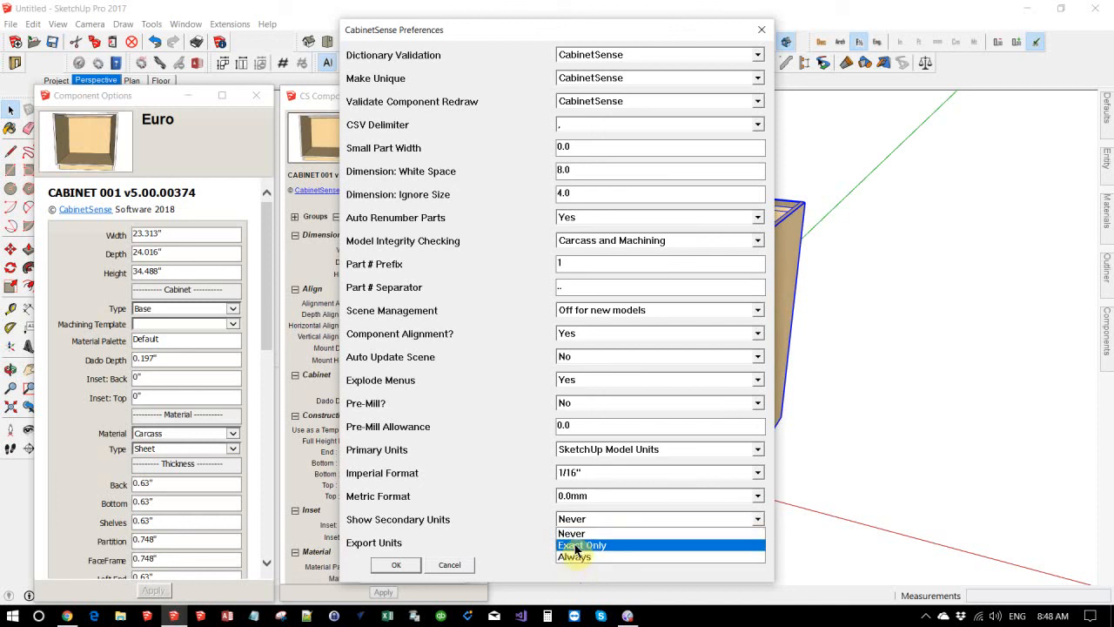
left_click(582, 545)
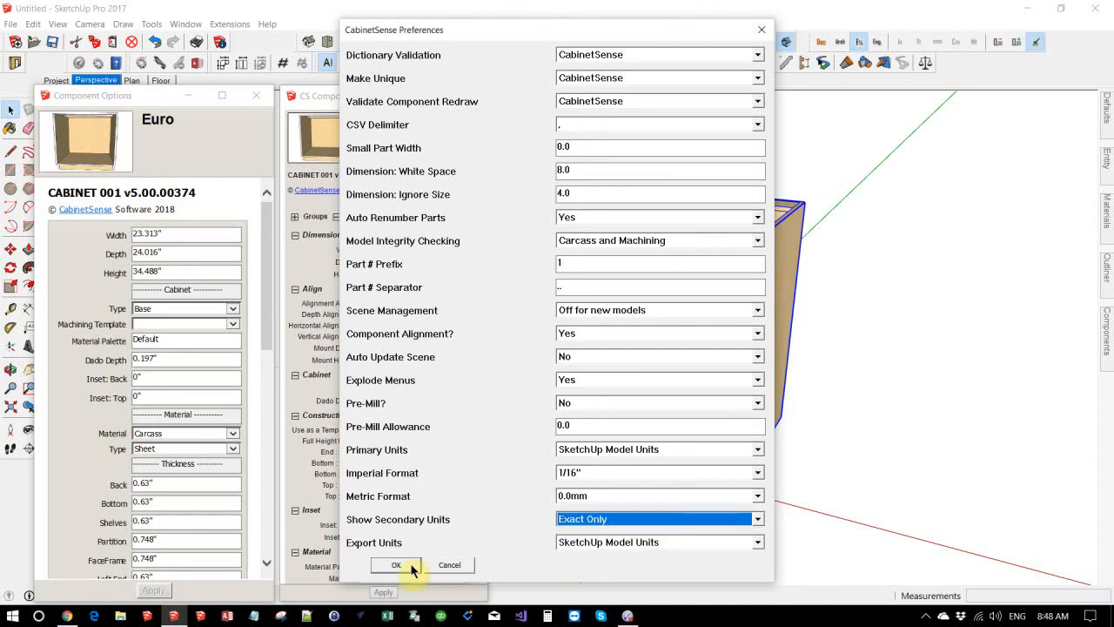
left_click(396, 565)
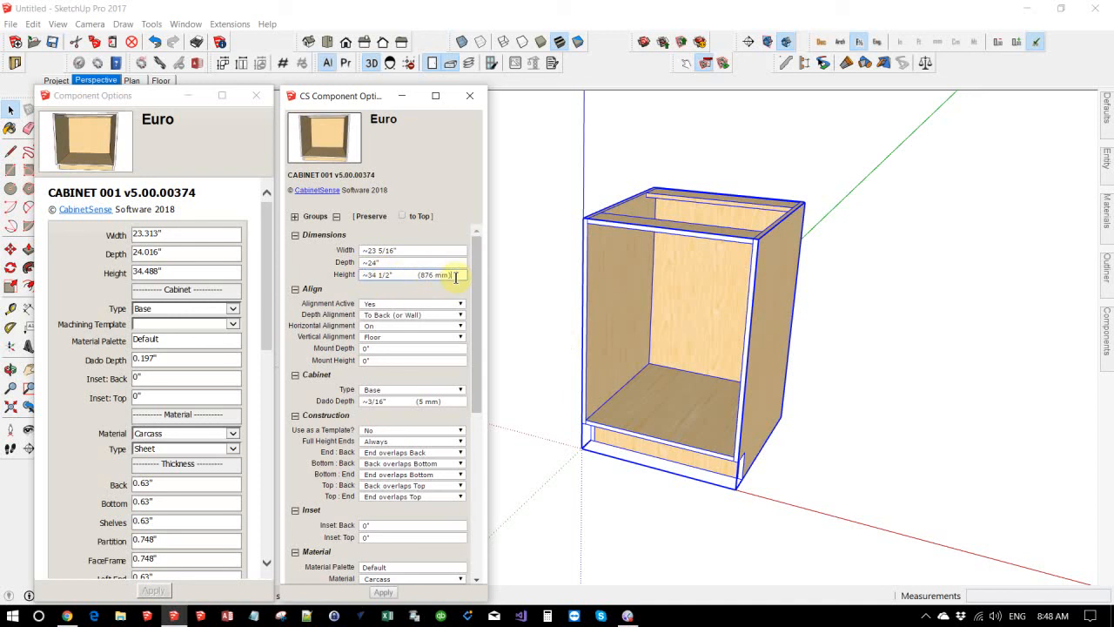
mouse_move(414, 262)
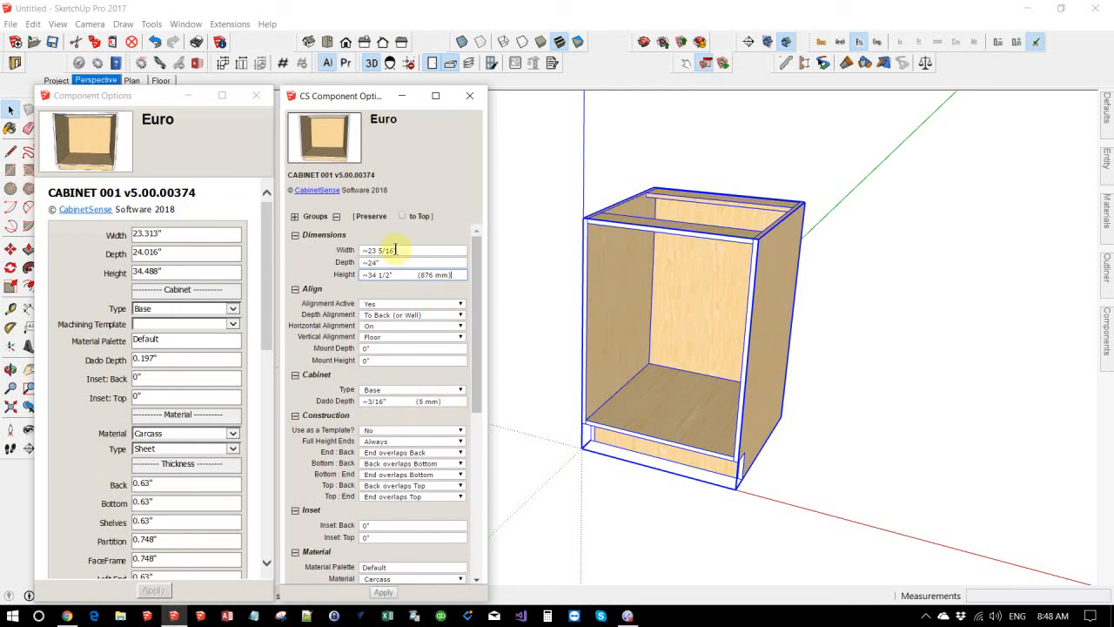
Enter 23 1/2, then 23.75 as the cabinet width and apply it
type("23.5")
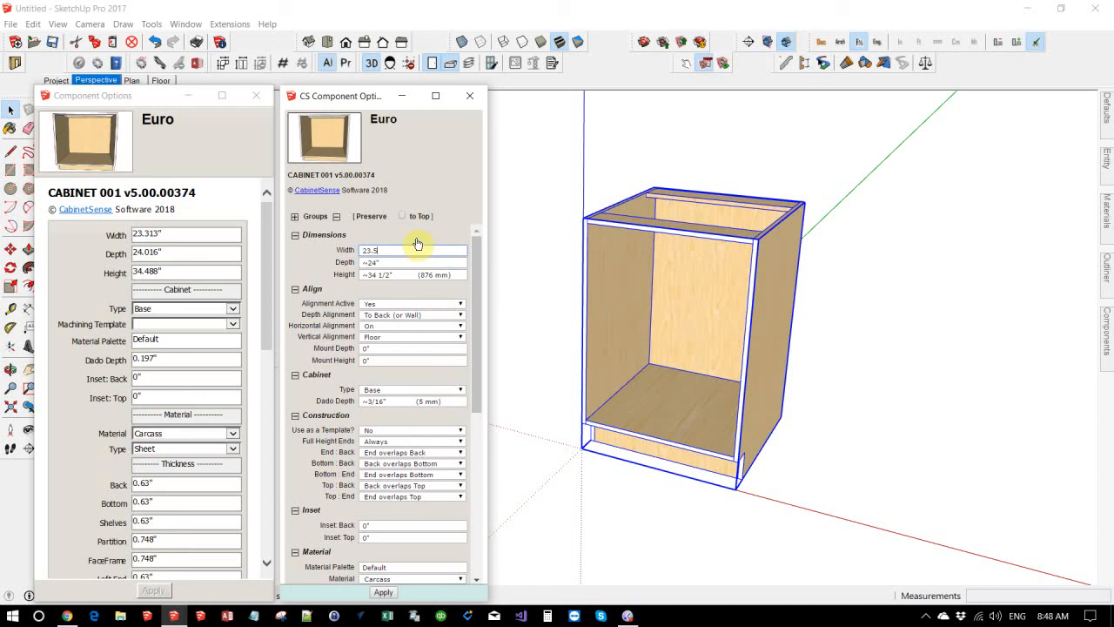
type("23 1/2\"  (596")
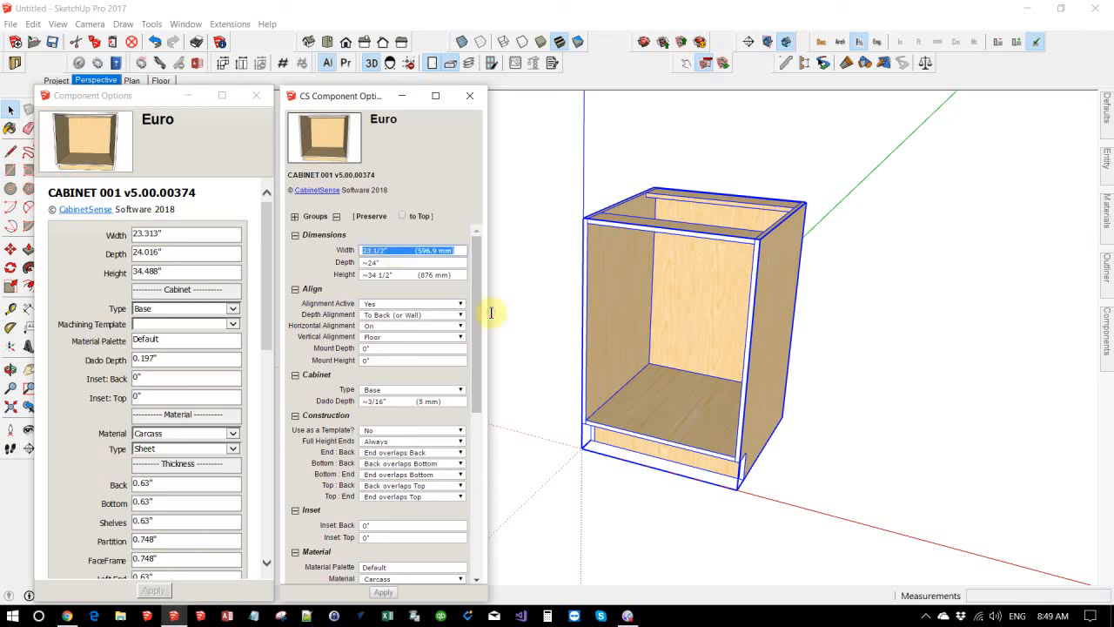
type("23.75")
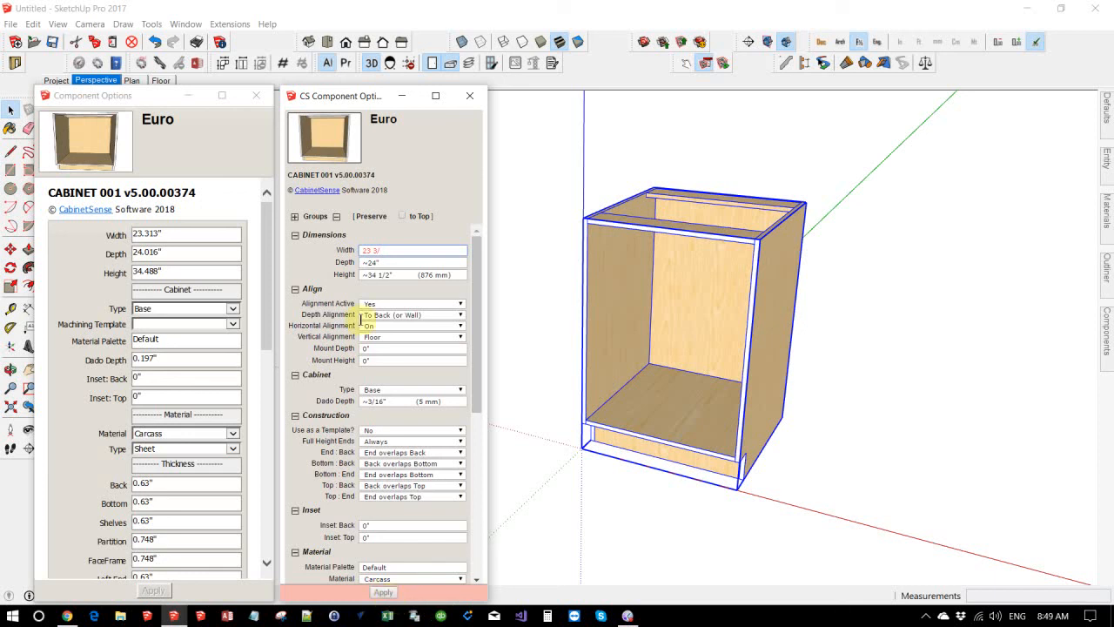
left_click(413, 249)
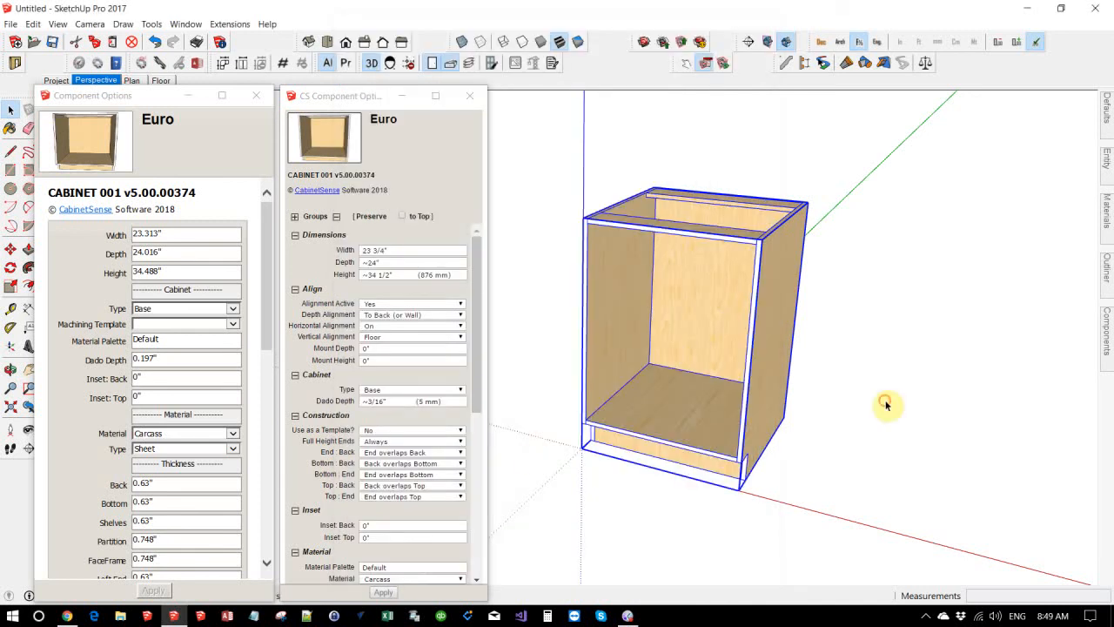
Change the CS Component Options width field to 23 1/2 inches and apply
left_click(413, 250)
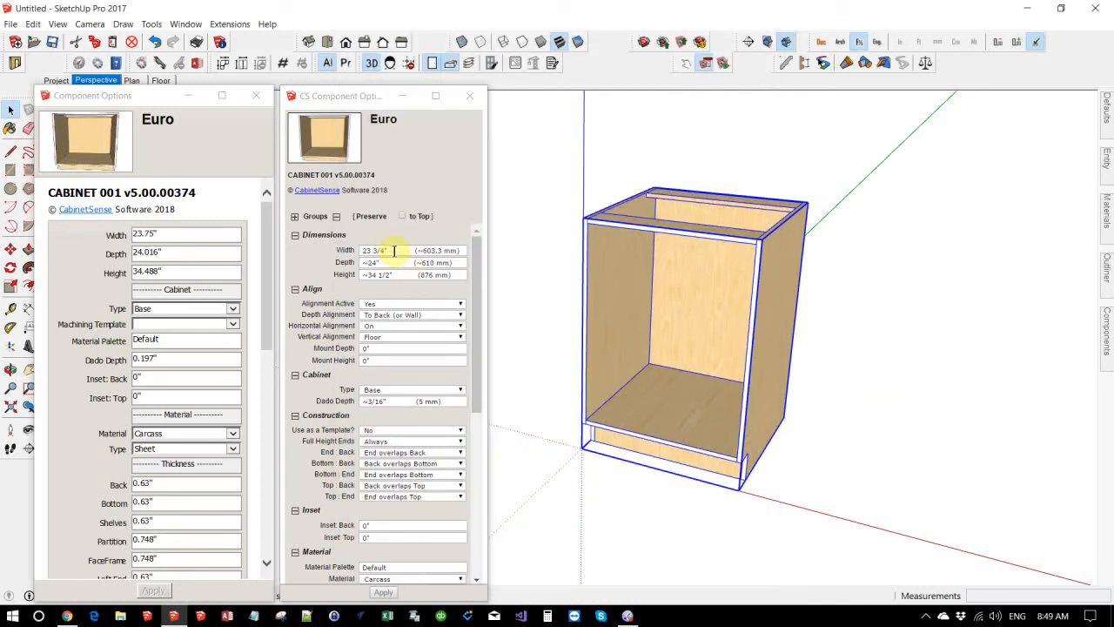
type("23.1")
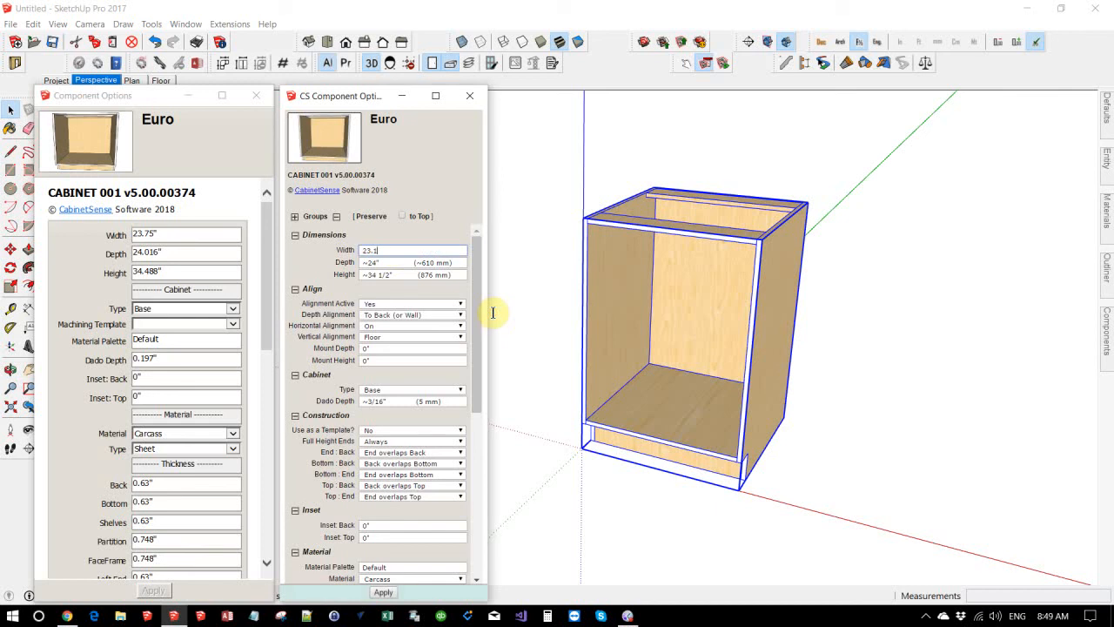
type("23 1/2")
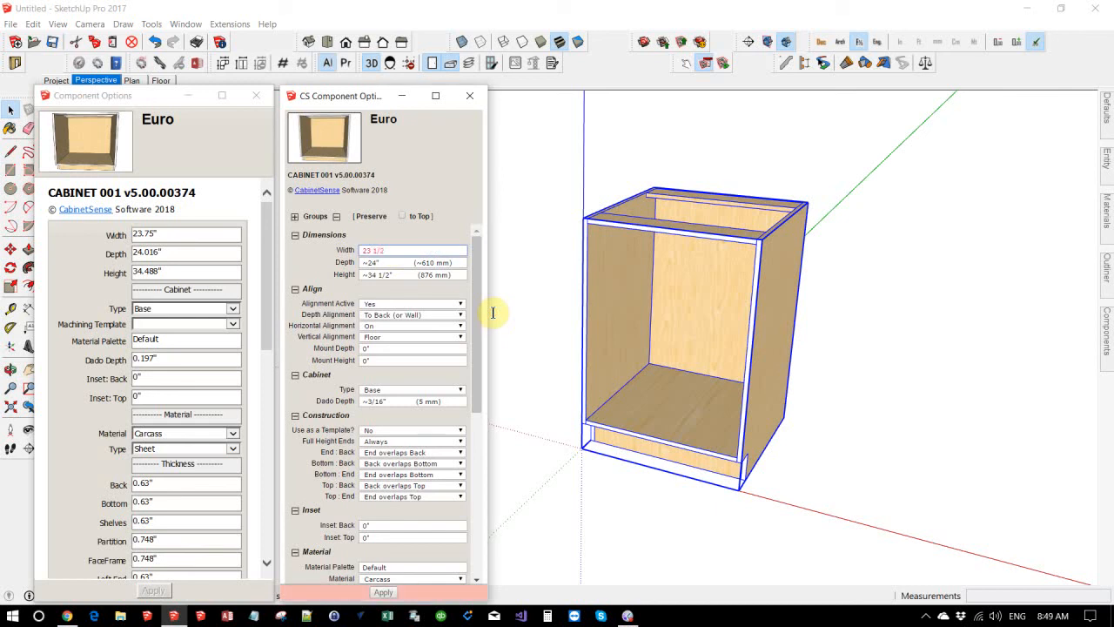
left_click(413, 250)
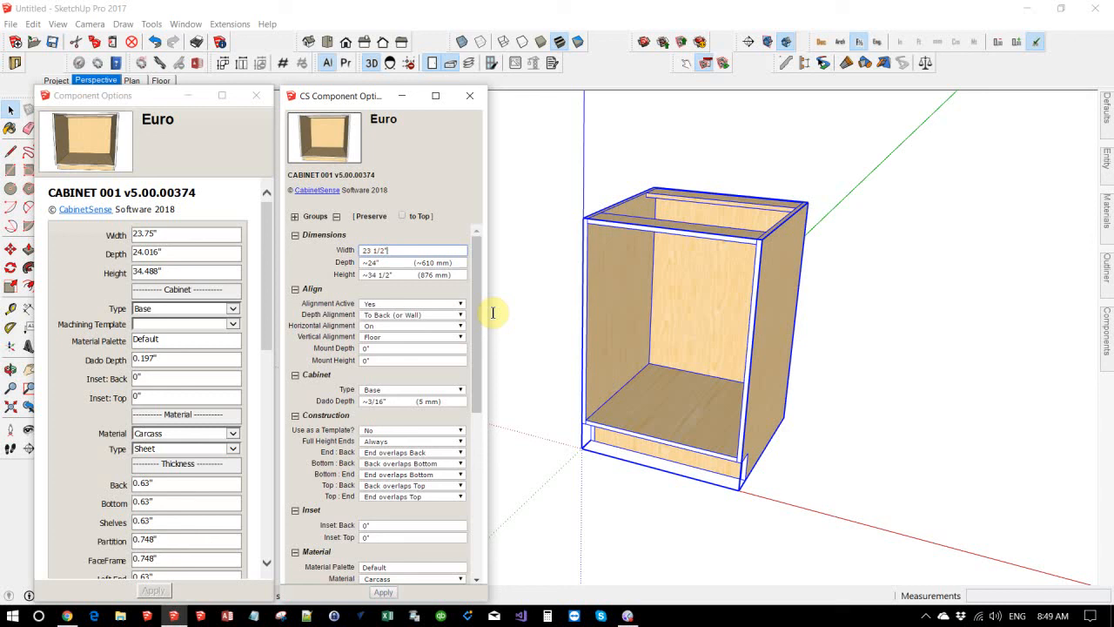